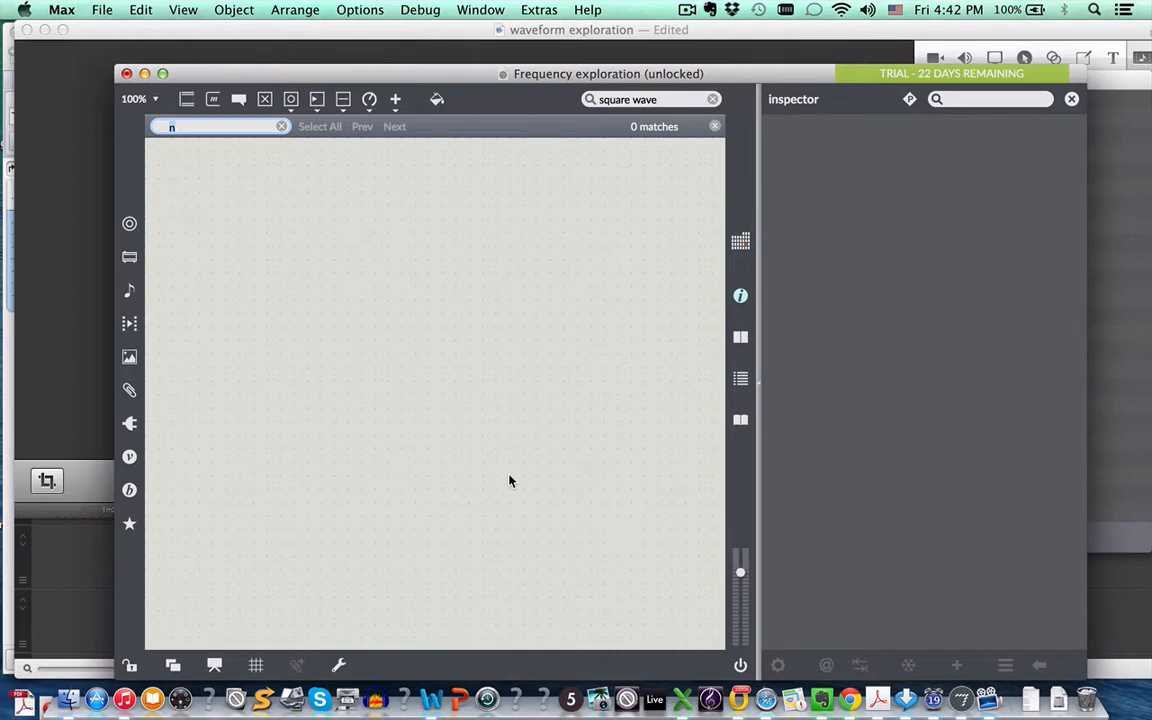
mouse_move(474, 354)
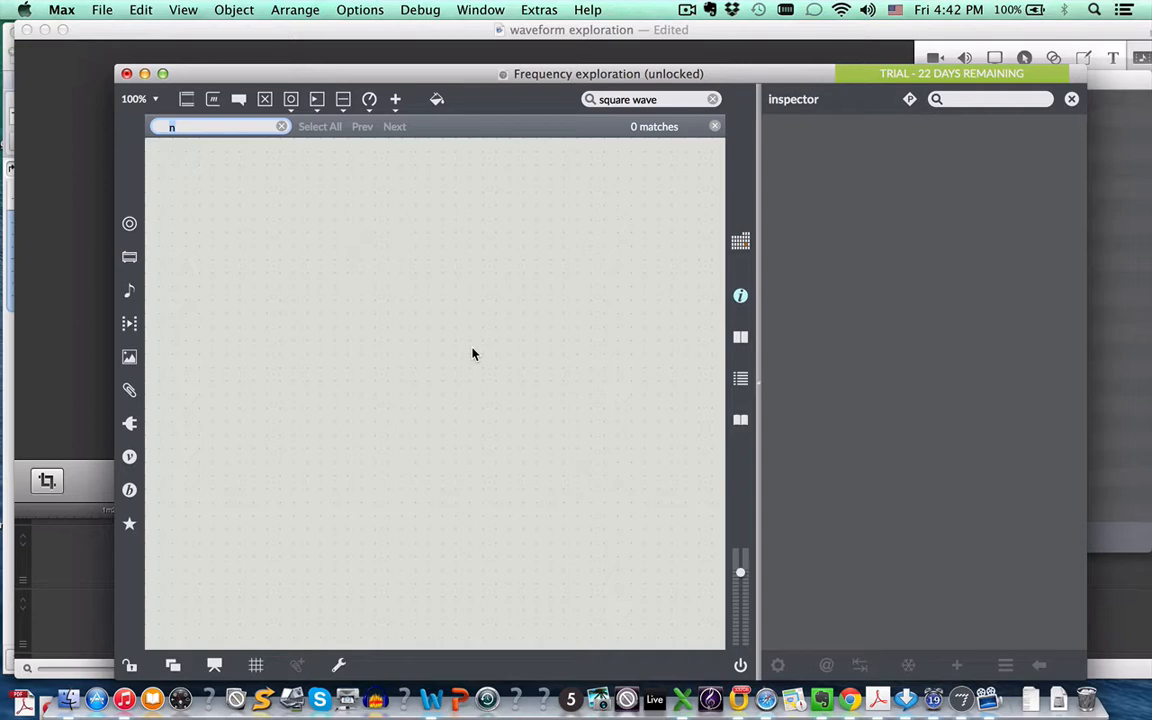
mouse_move(347, 363)
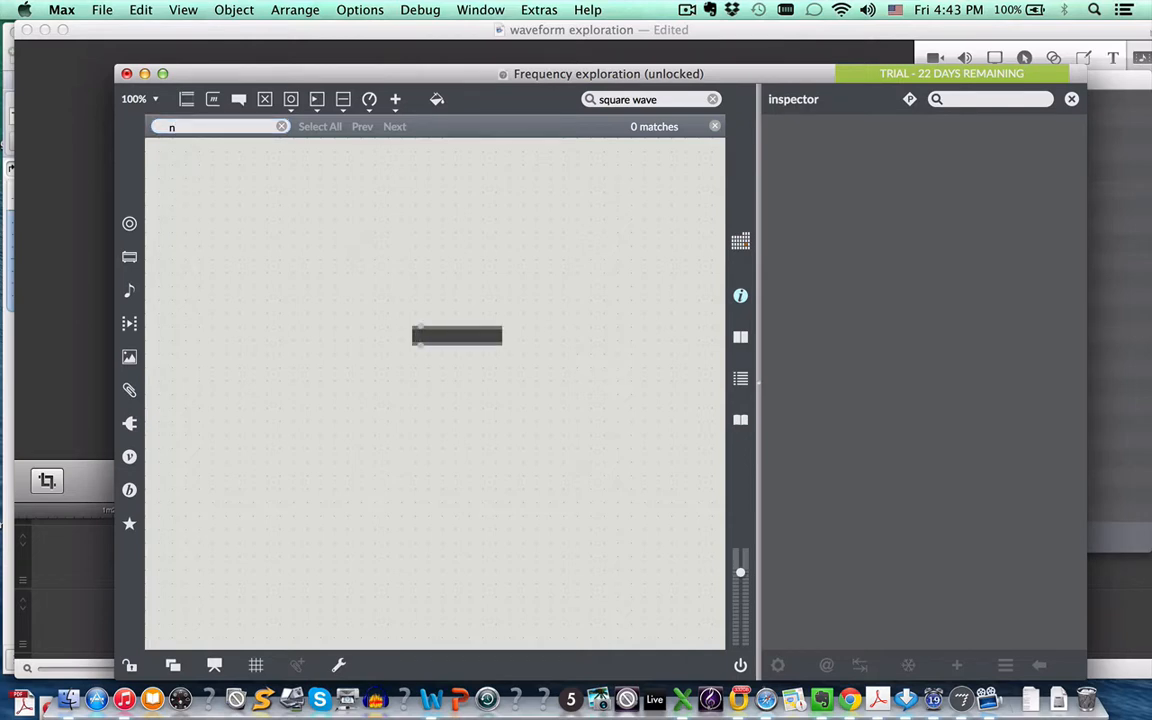
Discard the just-typed ezdac~ object and show the object browser's Audio category.
type("ezdac")
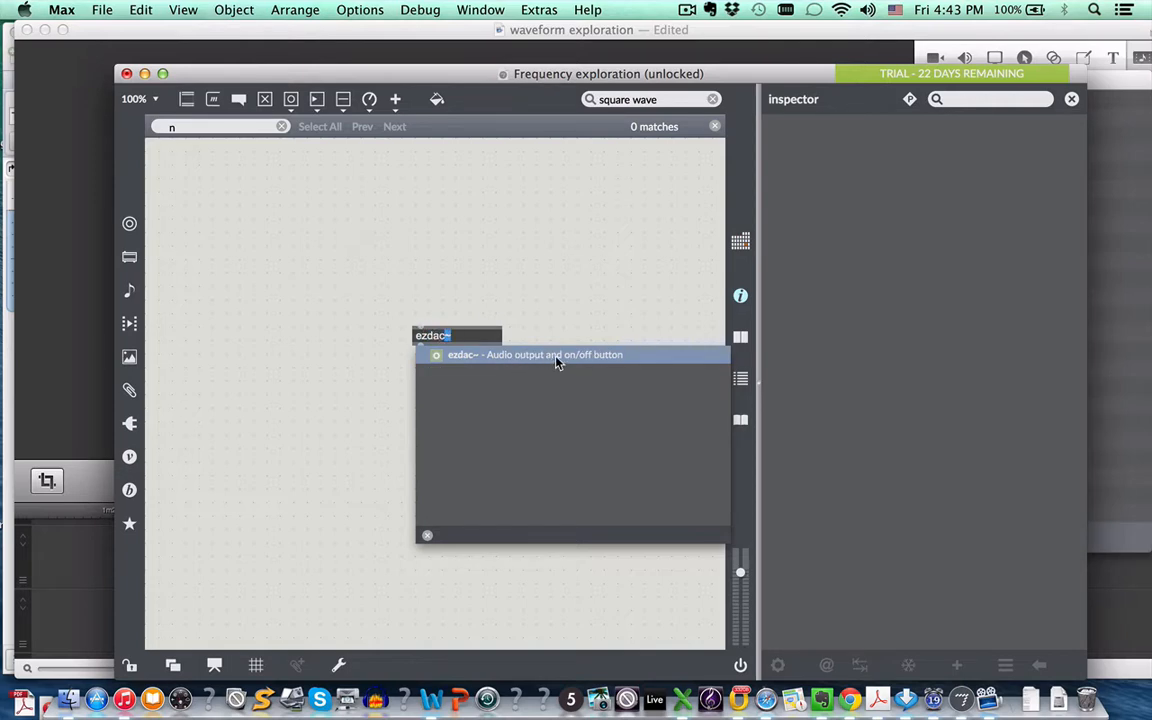
mouse_move(550, 359)
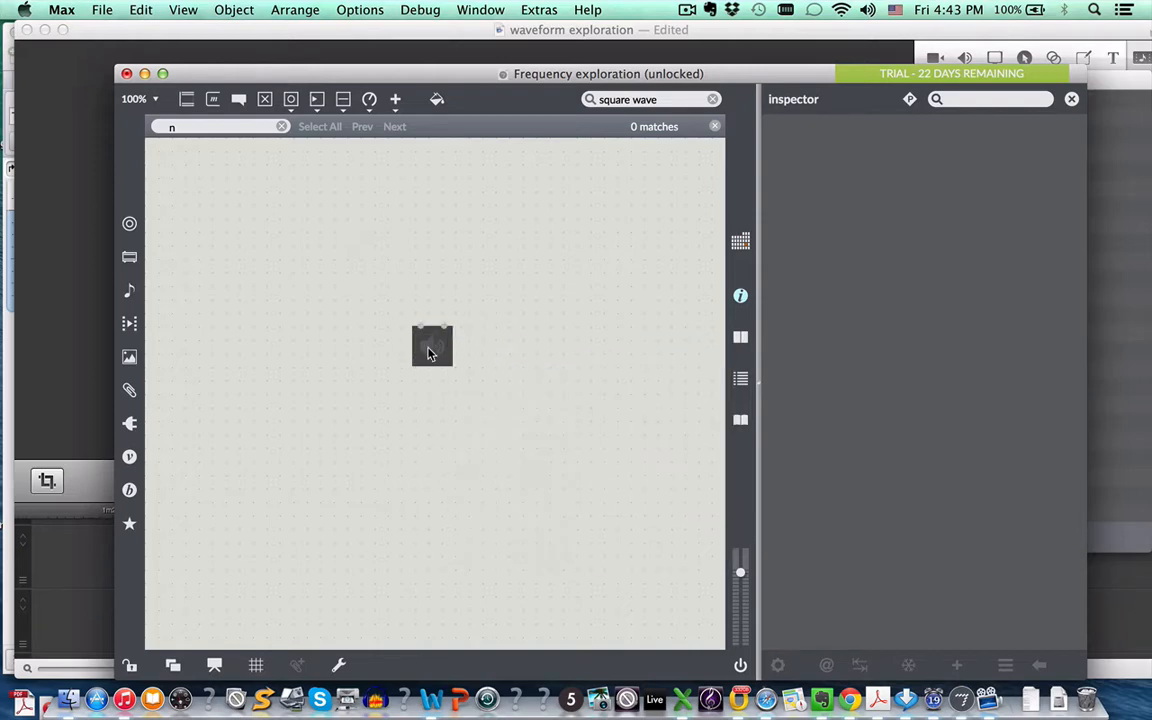
key("Delete")
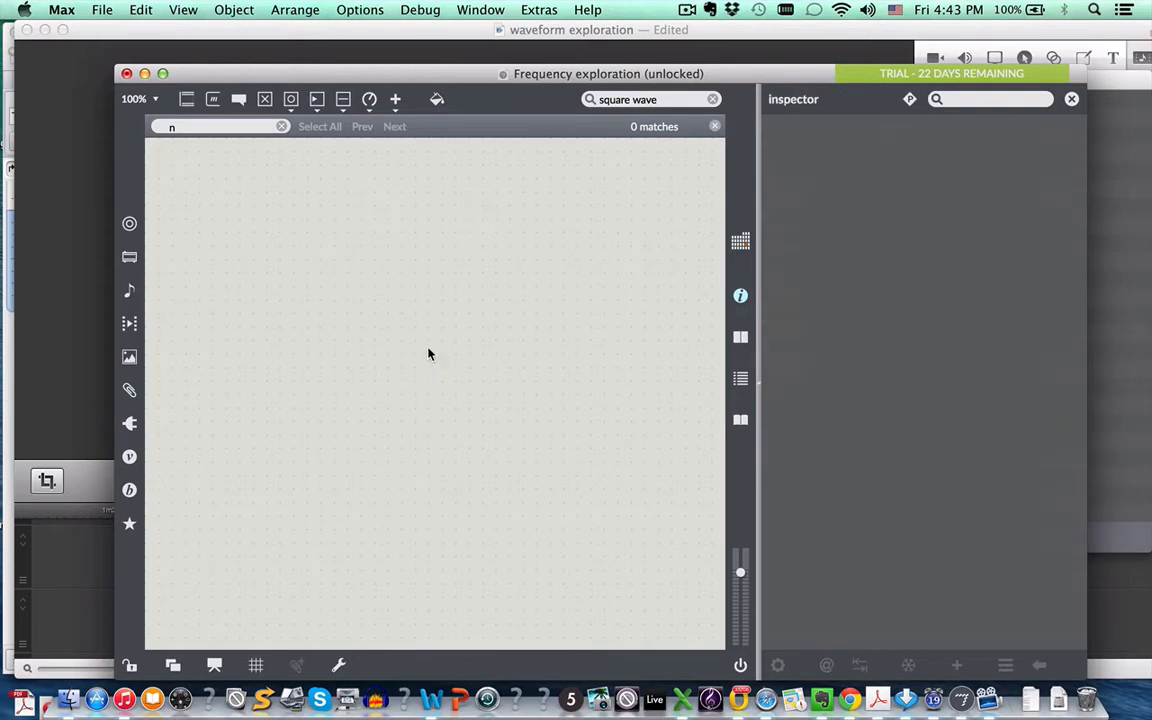
mouse_move(375, 286)
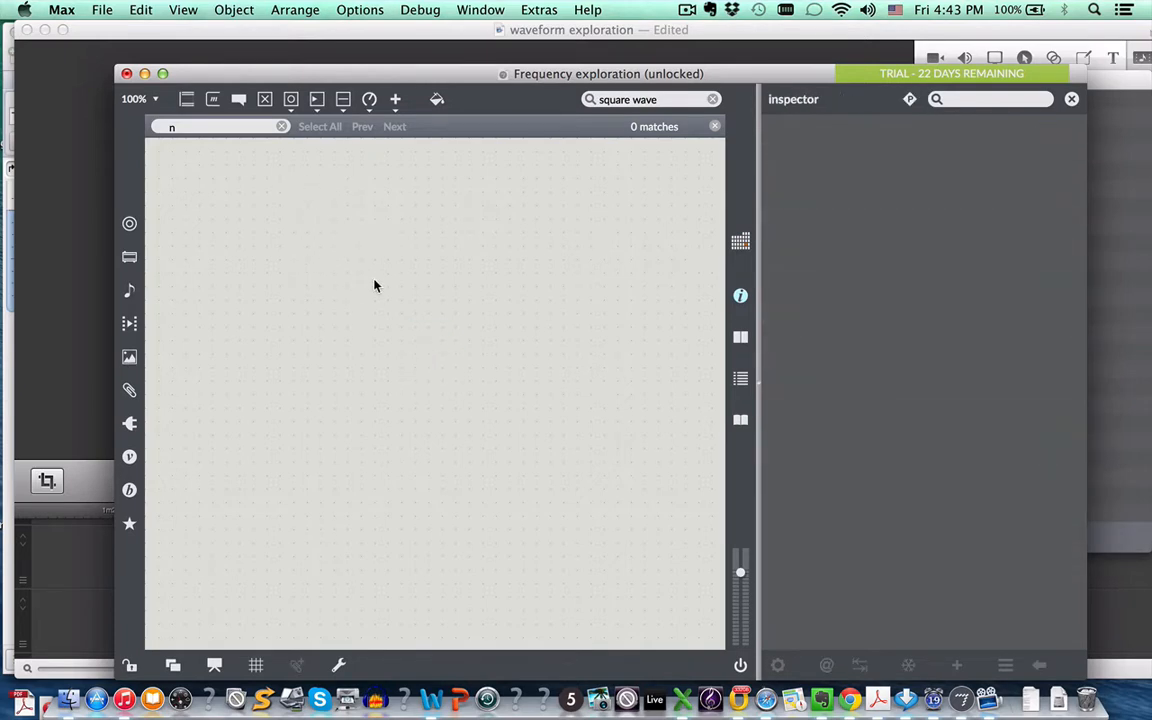
left_click(395, 99)
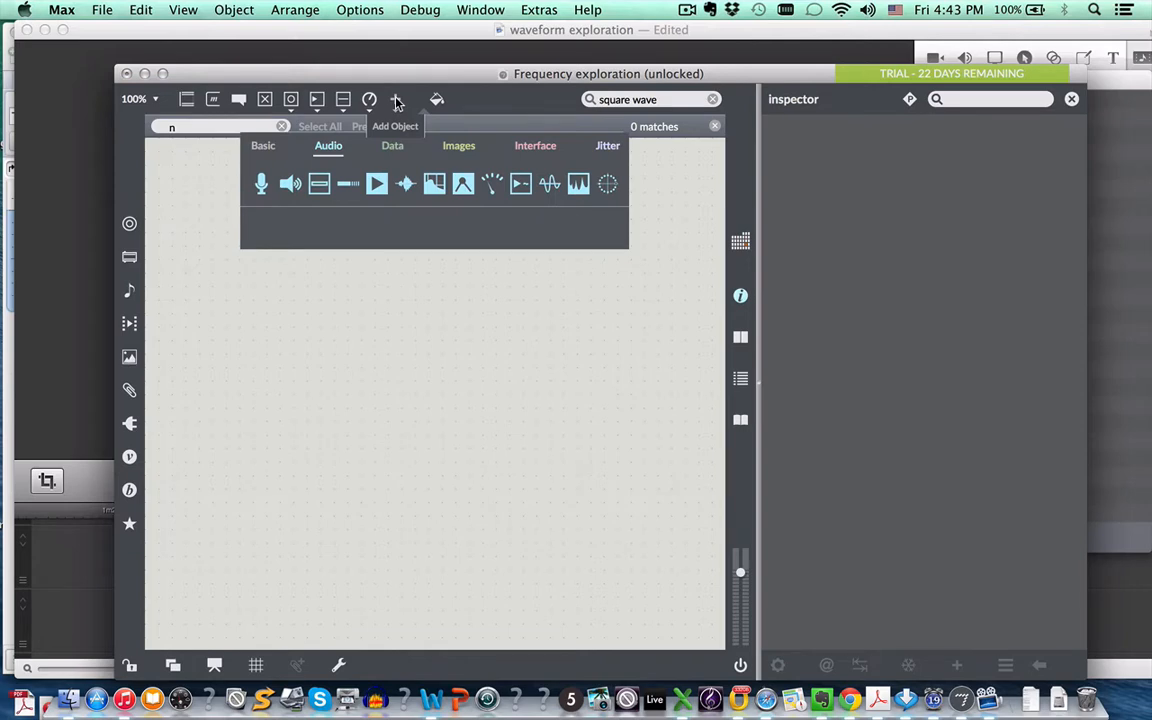
left_click(263, 145)
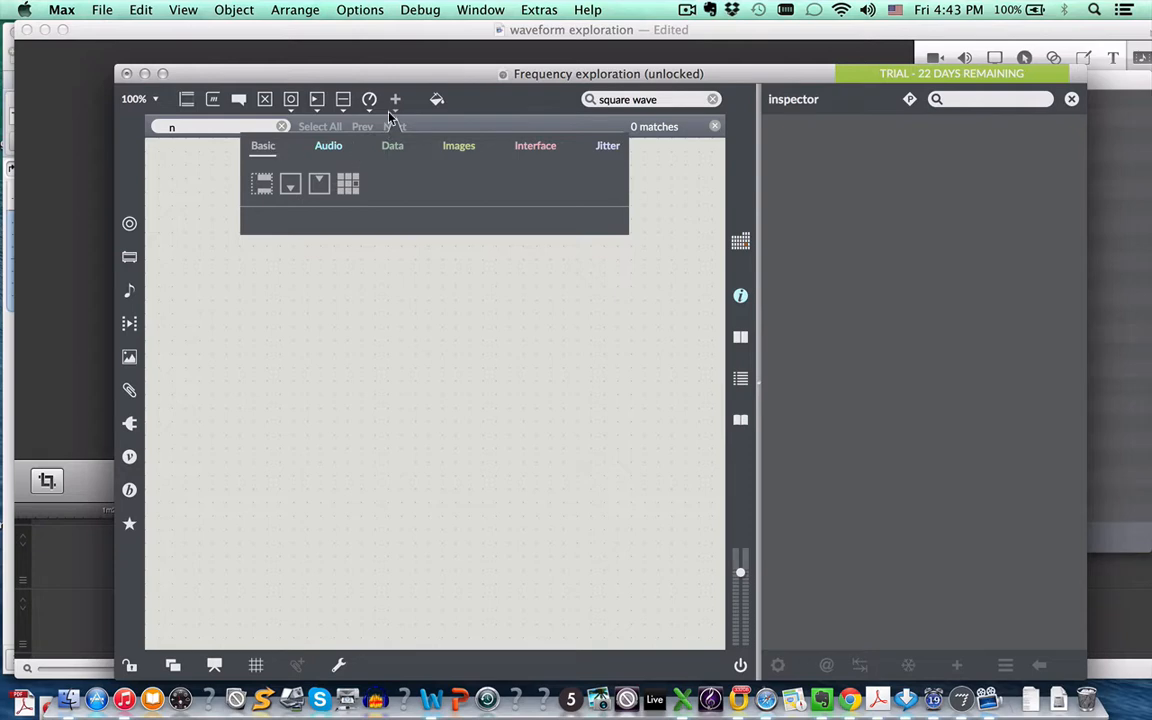
left_click(328, 145)
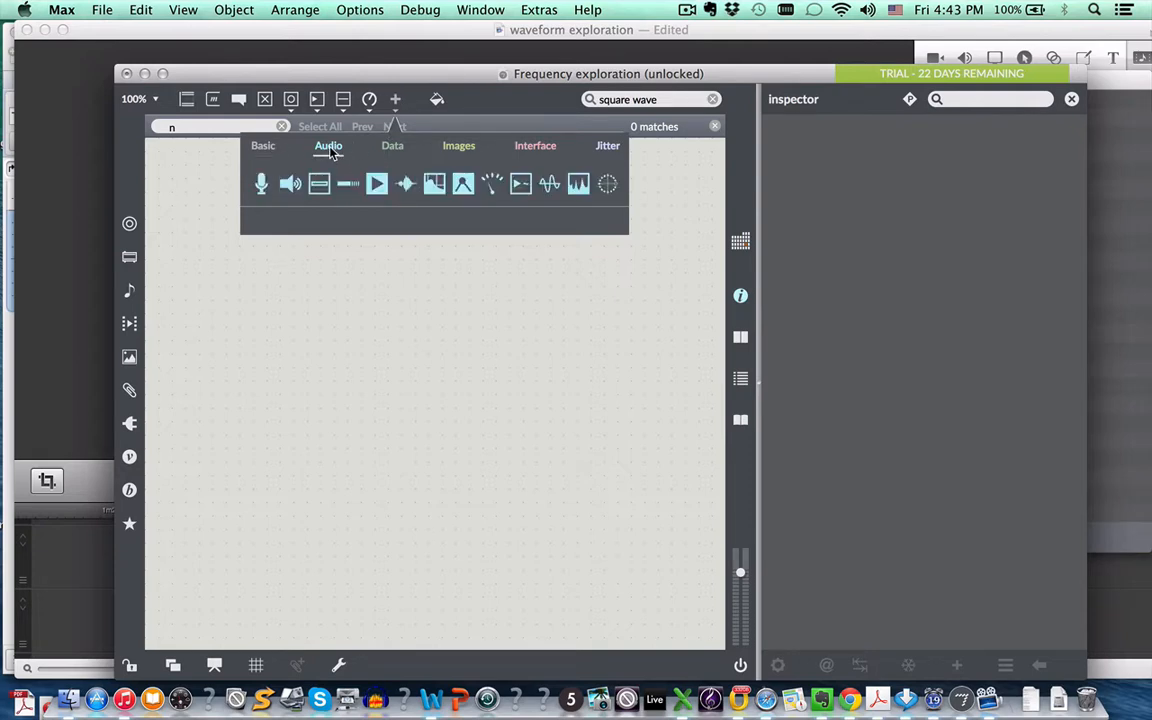
mouse_move(261, 183)
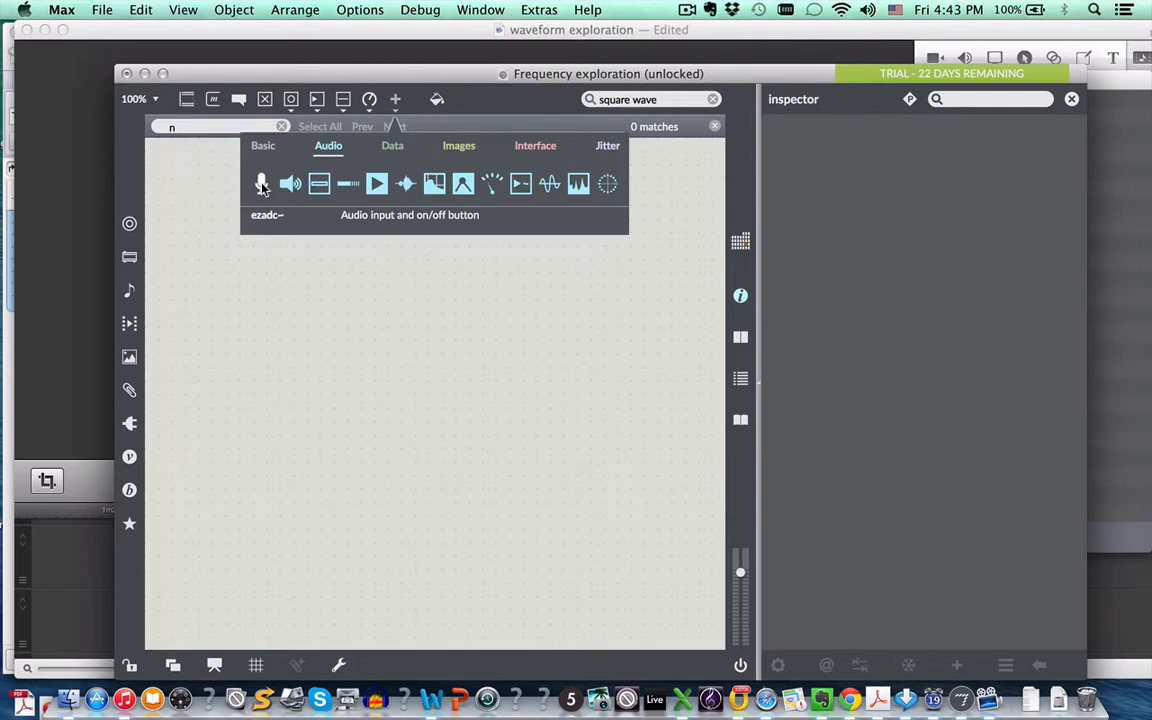
mouse_move(290, 183)
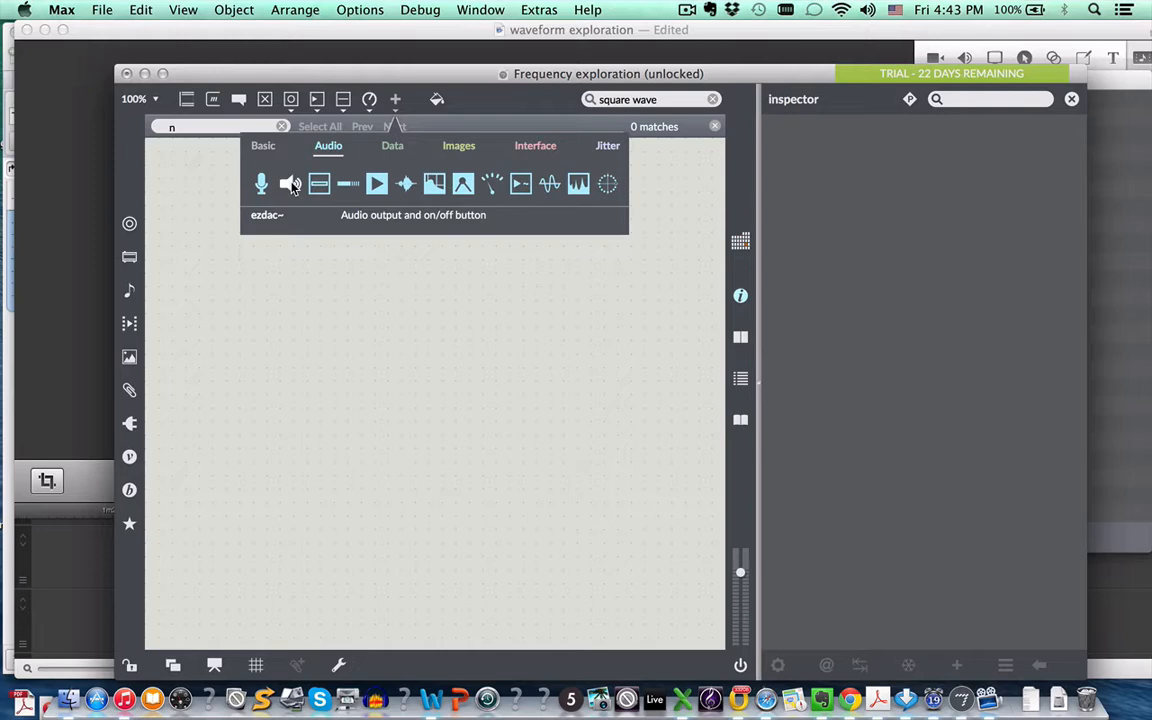
Place an ezdac~ audio output from the Audio palette near the bottom of the patch.
left_click_drag(291, 183, 336, 480)
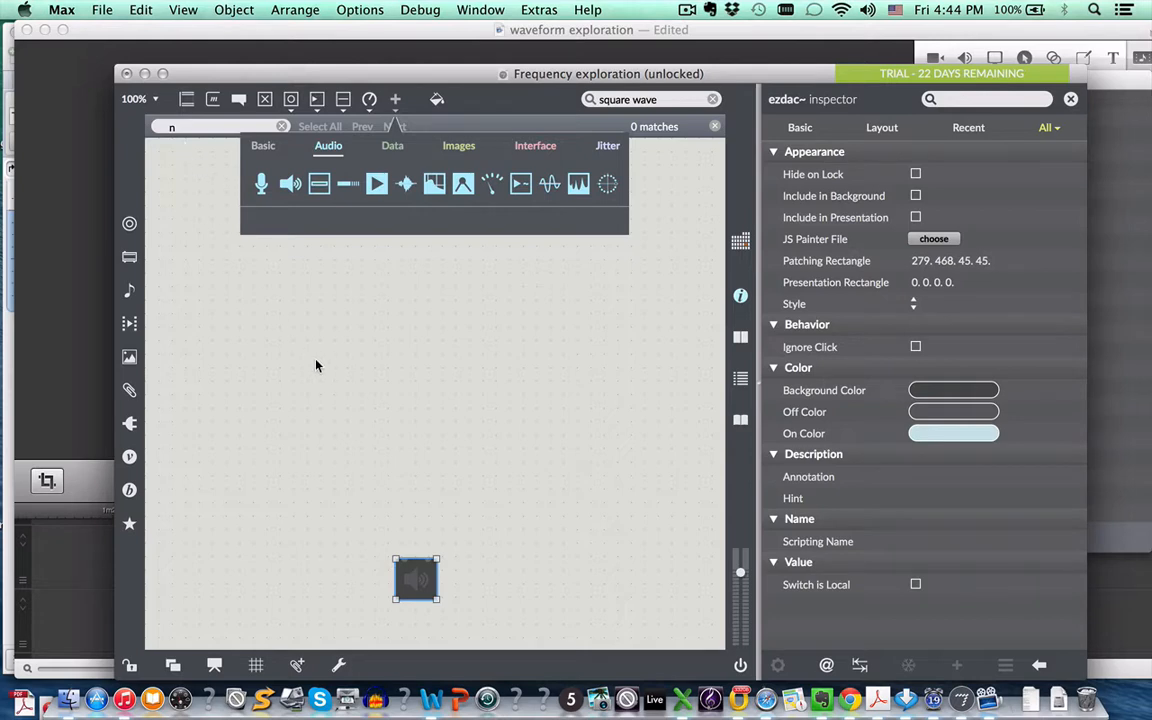
mouse_move(322, 383)
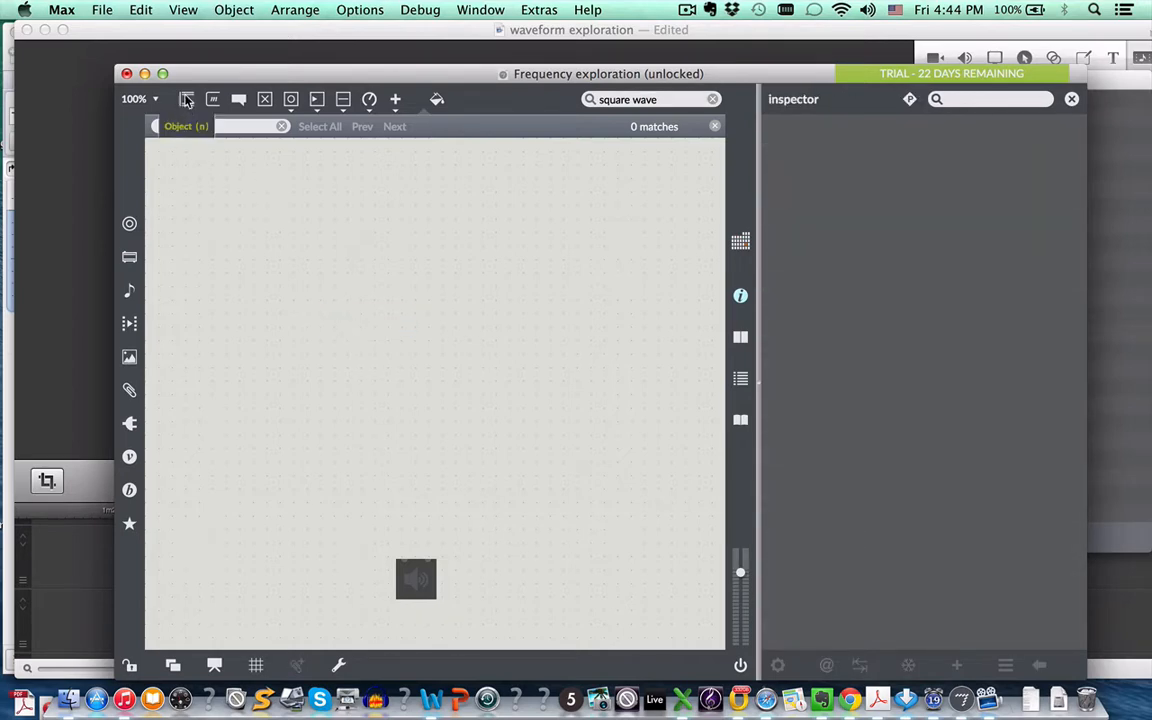
left_click(187, 99)
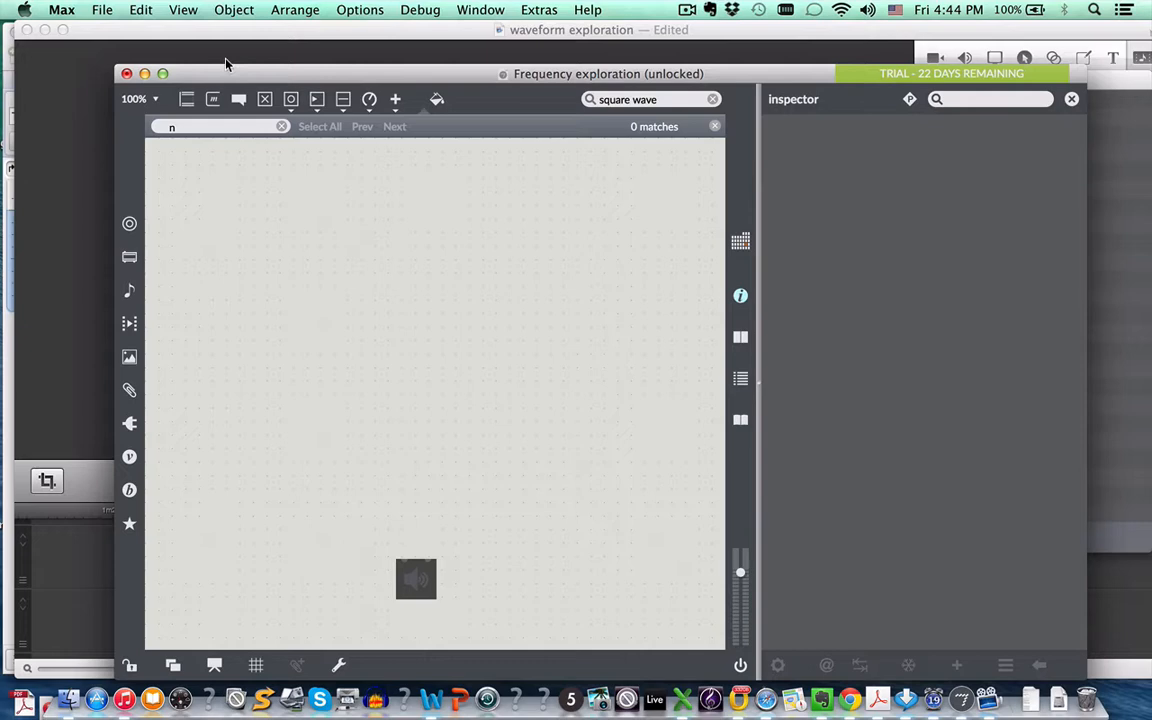
Add a blank object box and move it to the top centre above ezdac~.
left_click(187, 99)
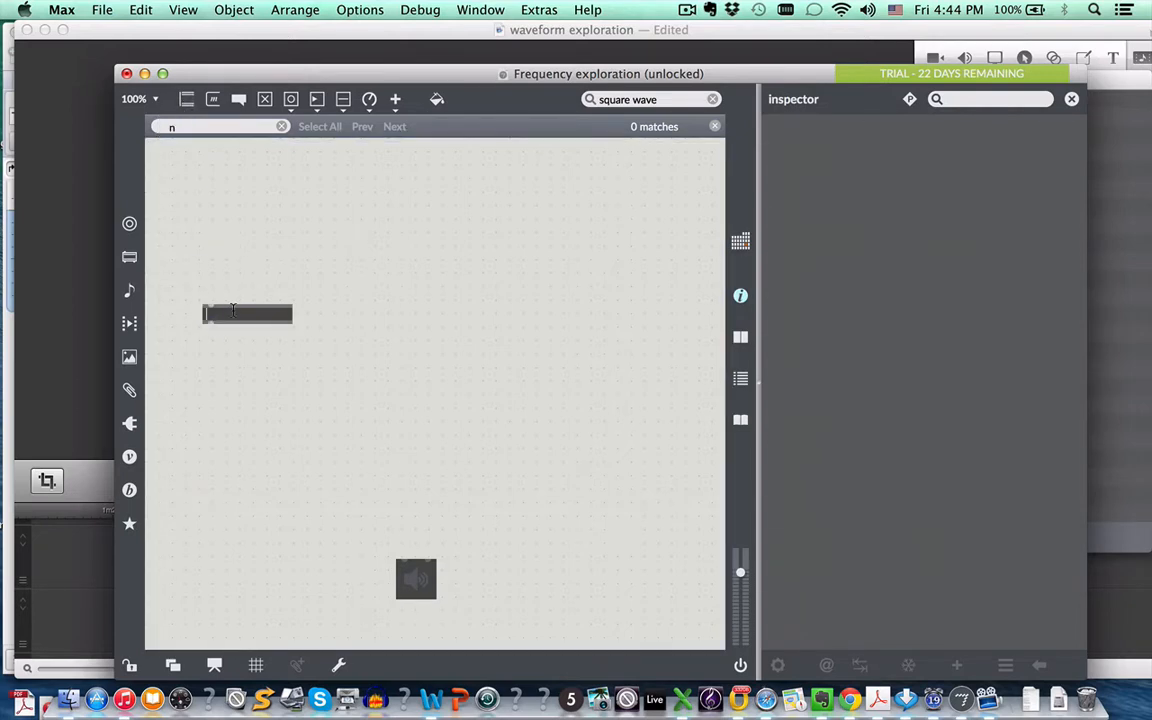
mouse_move(307, 285)
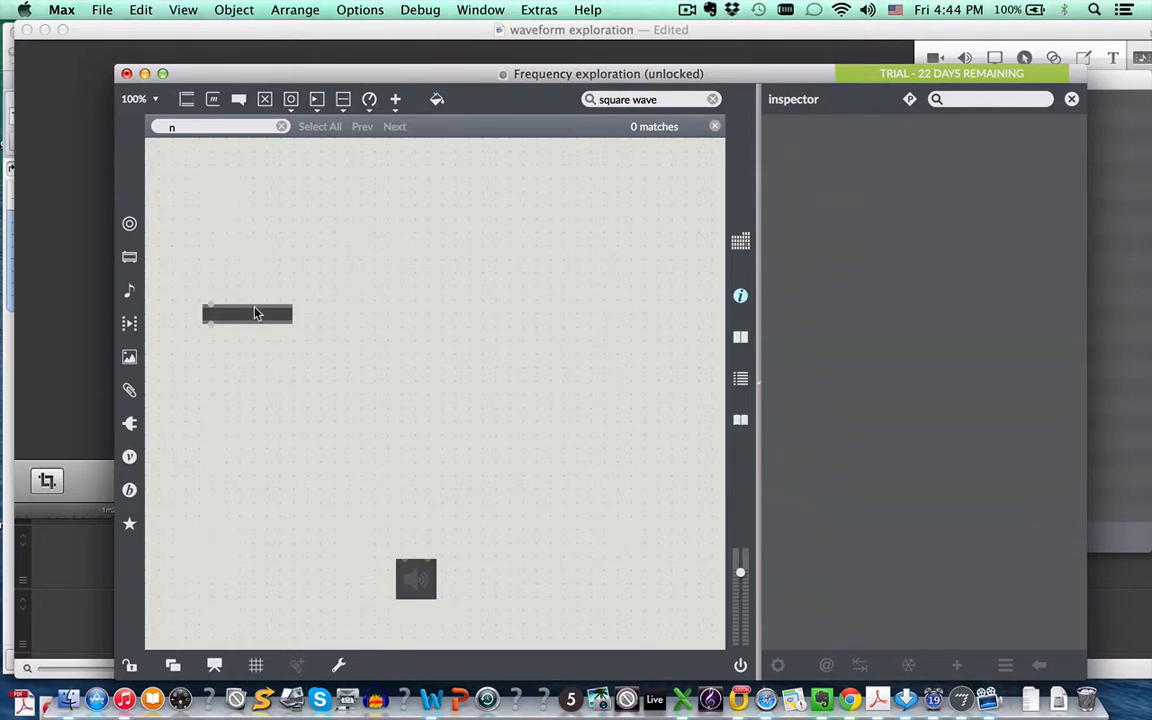
left_click_drag(247, 313, 402, 228)
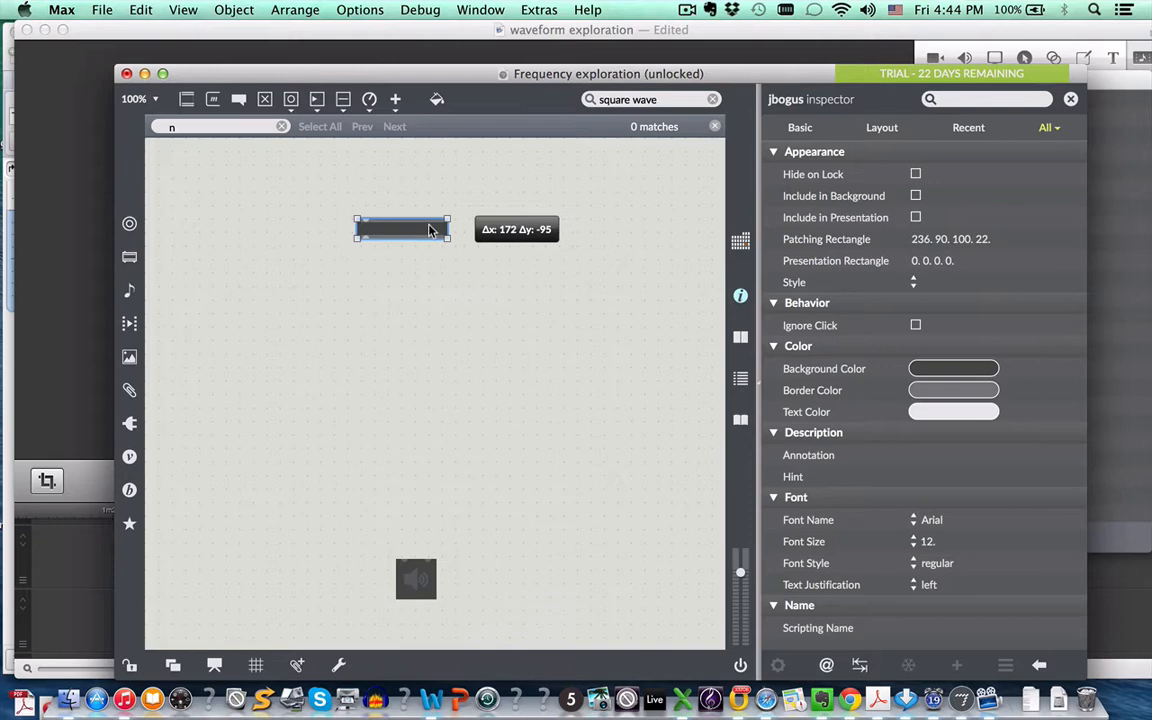
left_click_drag(401, 229, 427, 197)
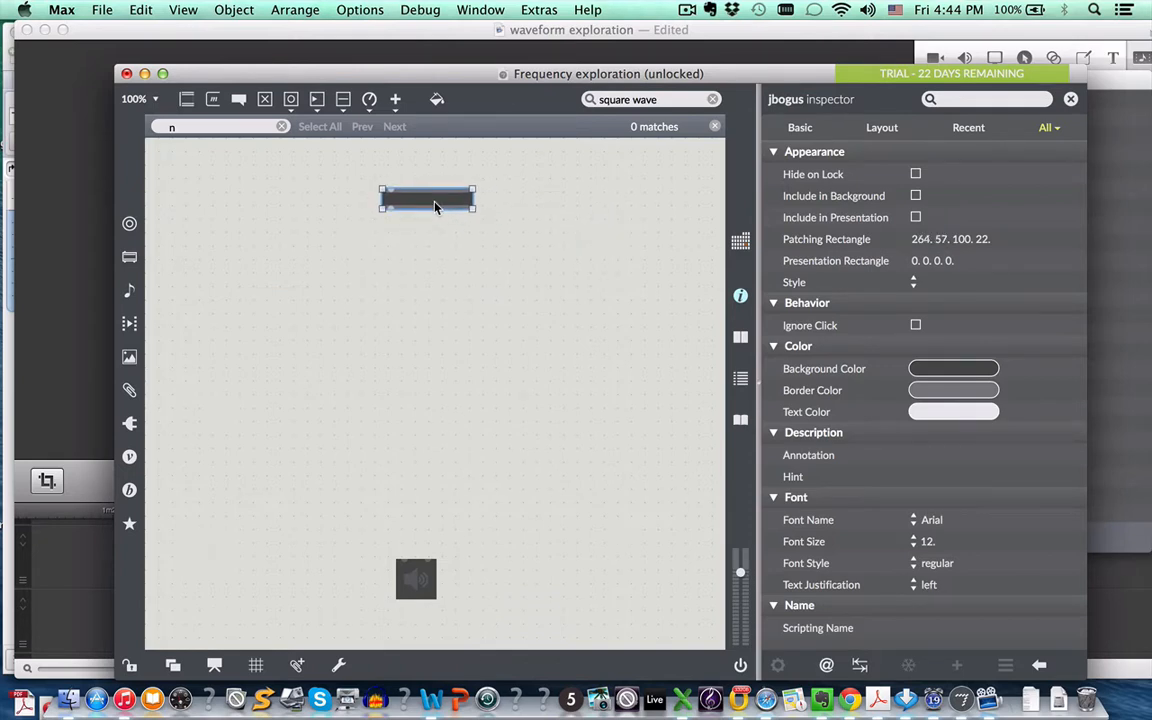
mouse_move(129, 257)
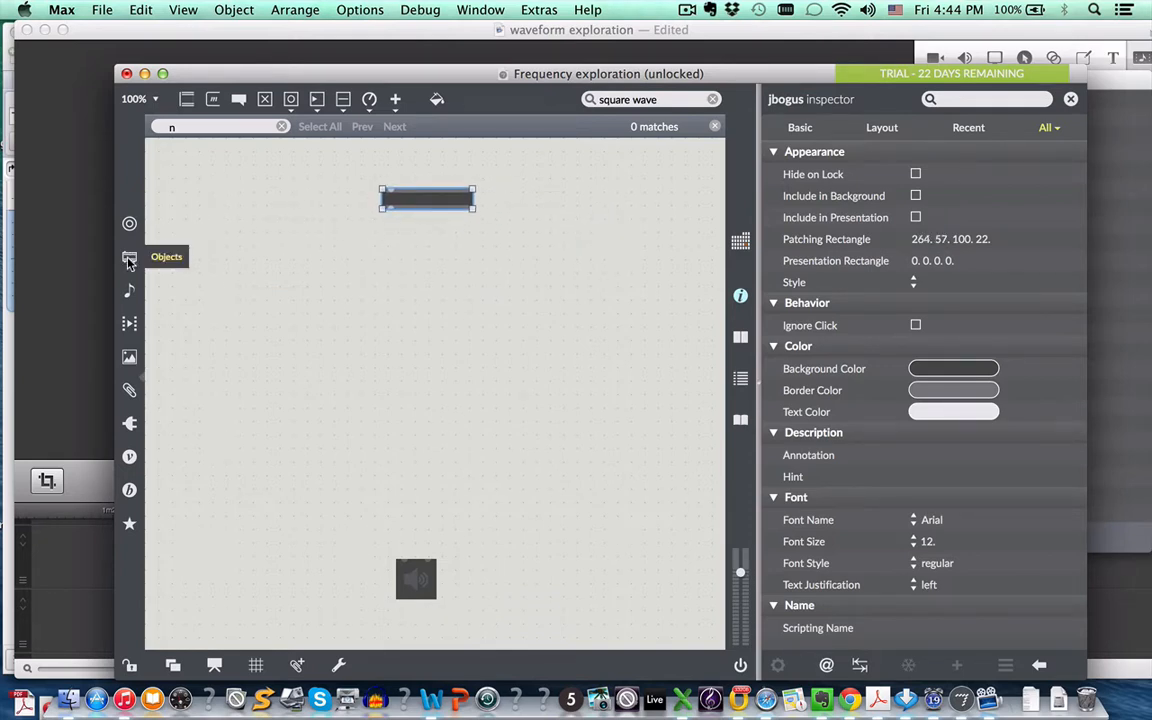
left_click(129, 258)
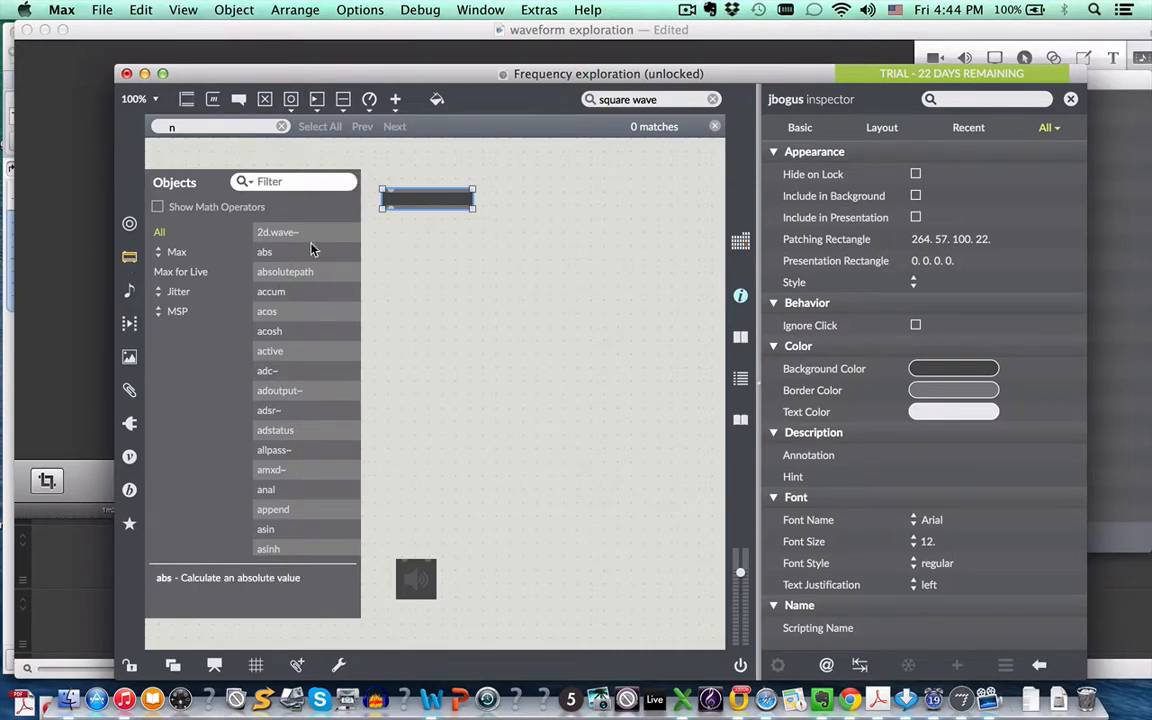
scroll("down", 3)
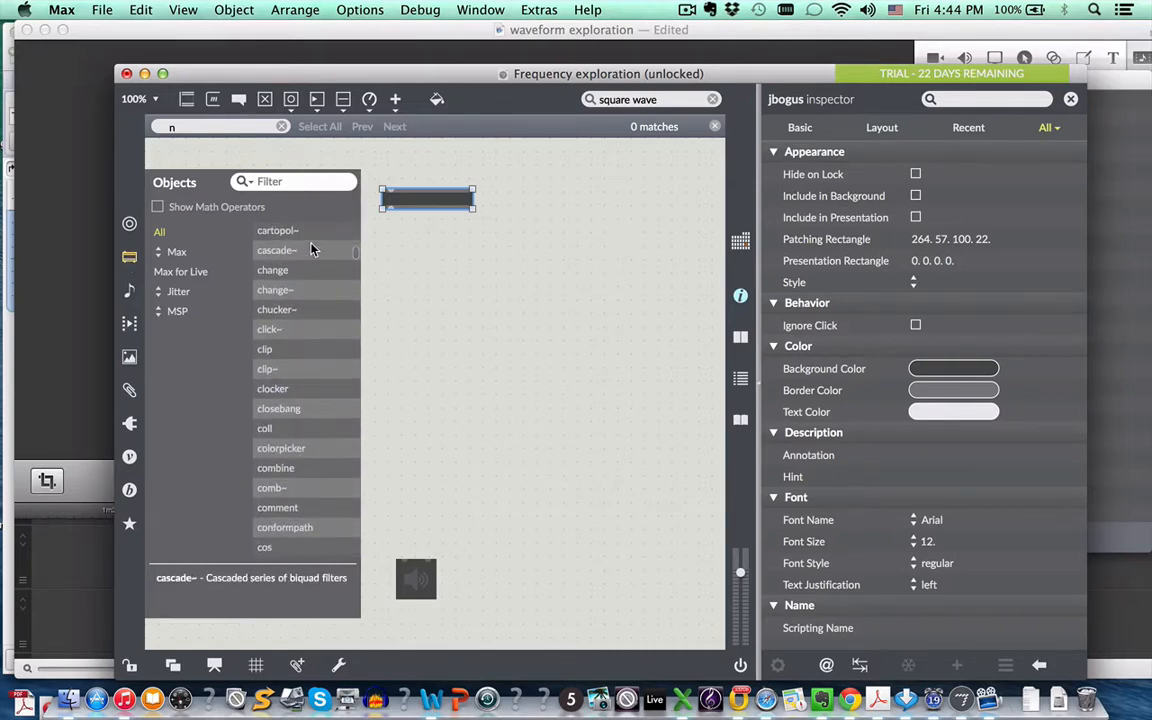
scroll("down", 3)
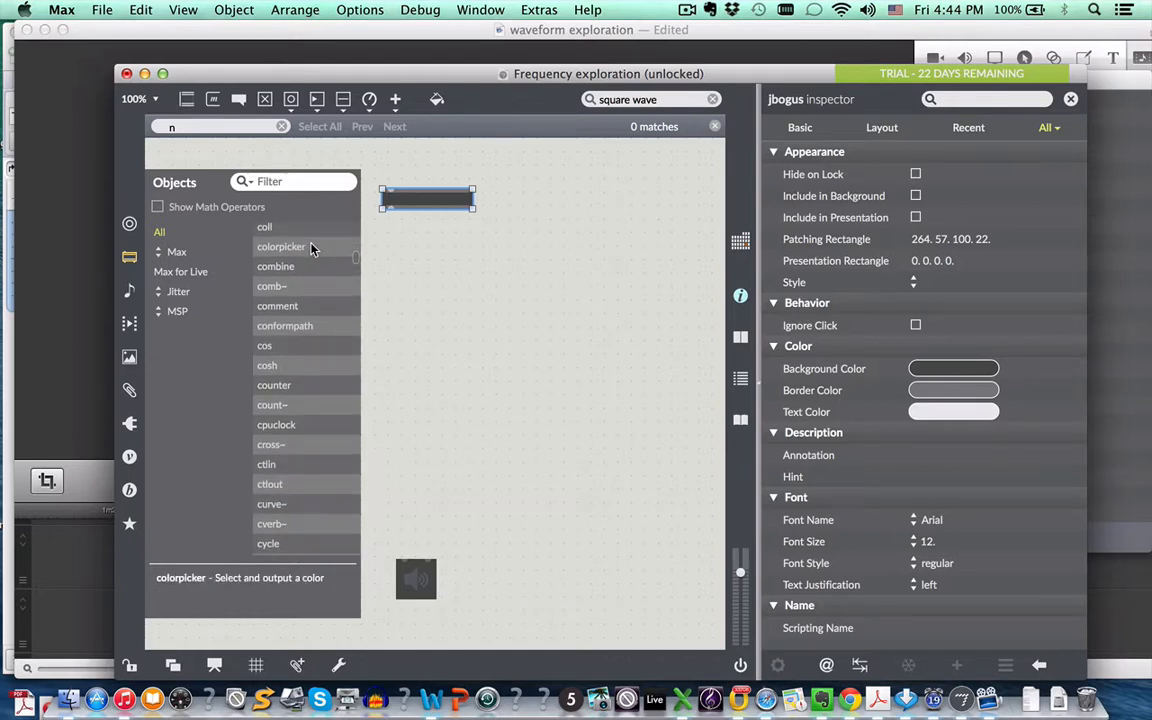
scroll("down", 3)
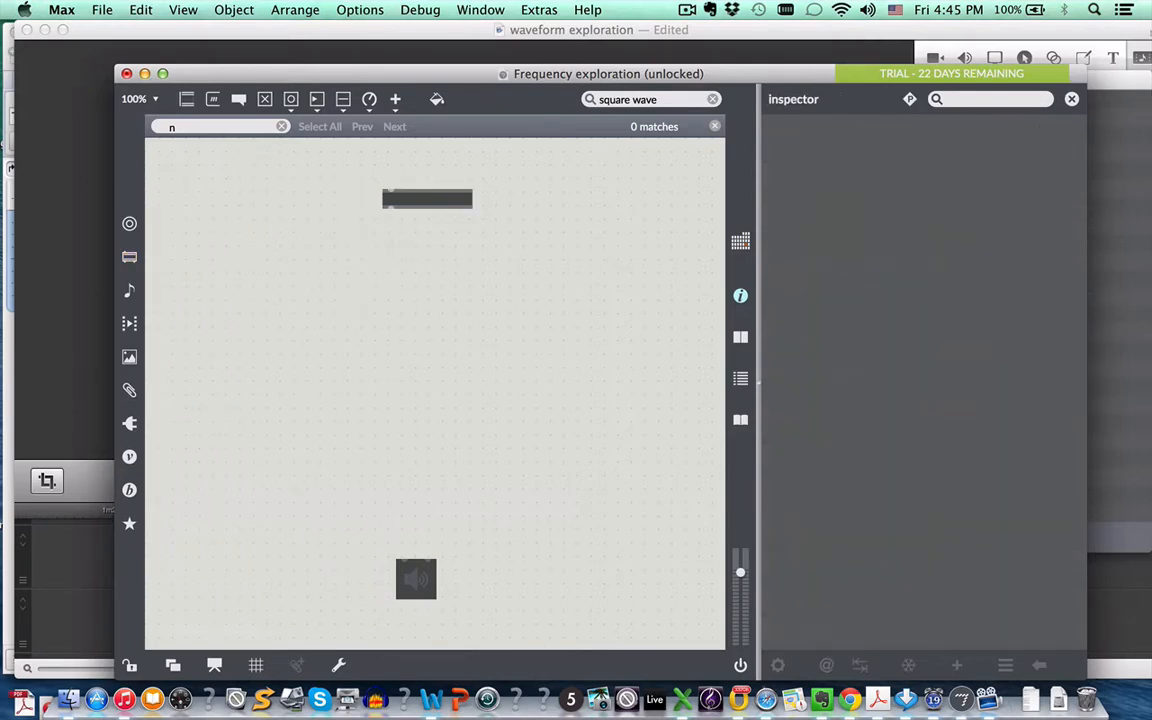
Turn the top box into a cycle~ oscillator using the autocomplete suggestion.
type("cycl")
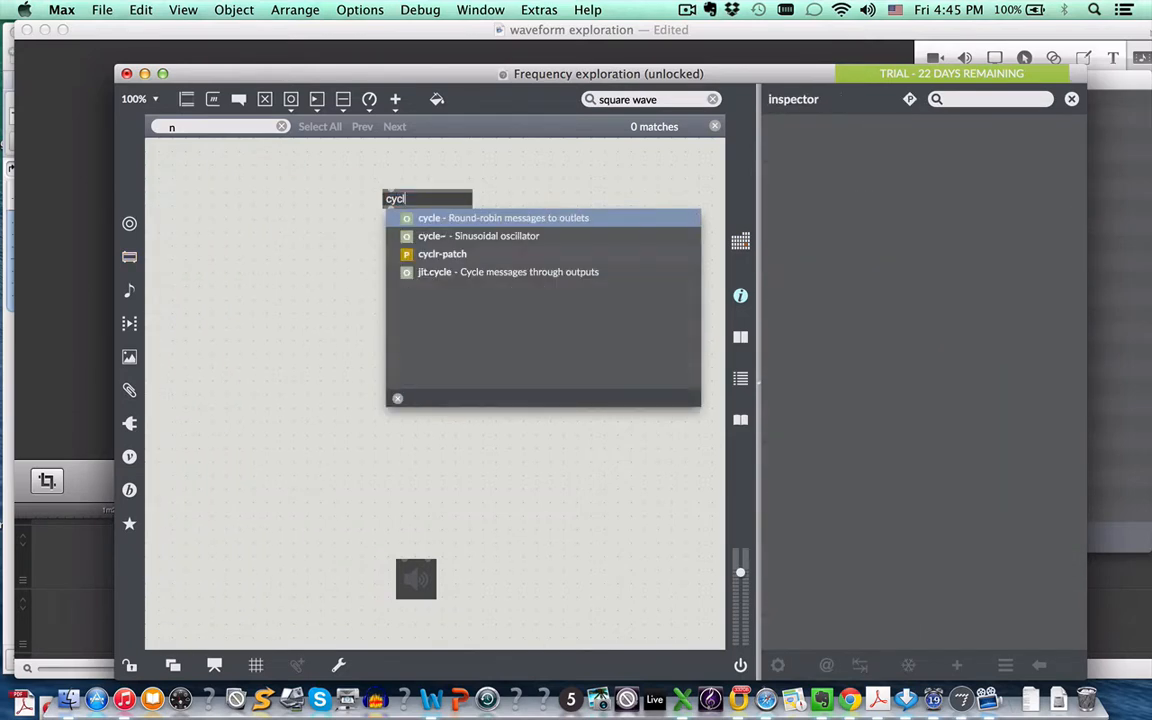
type("e")
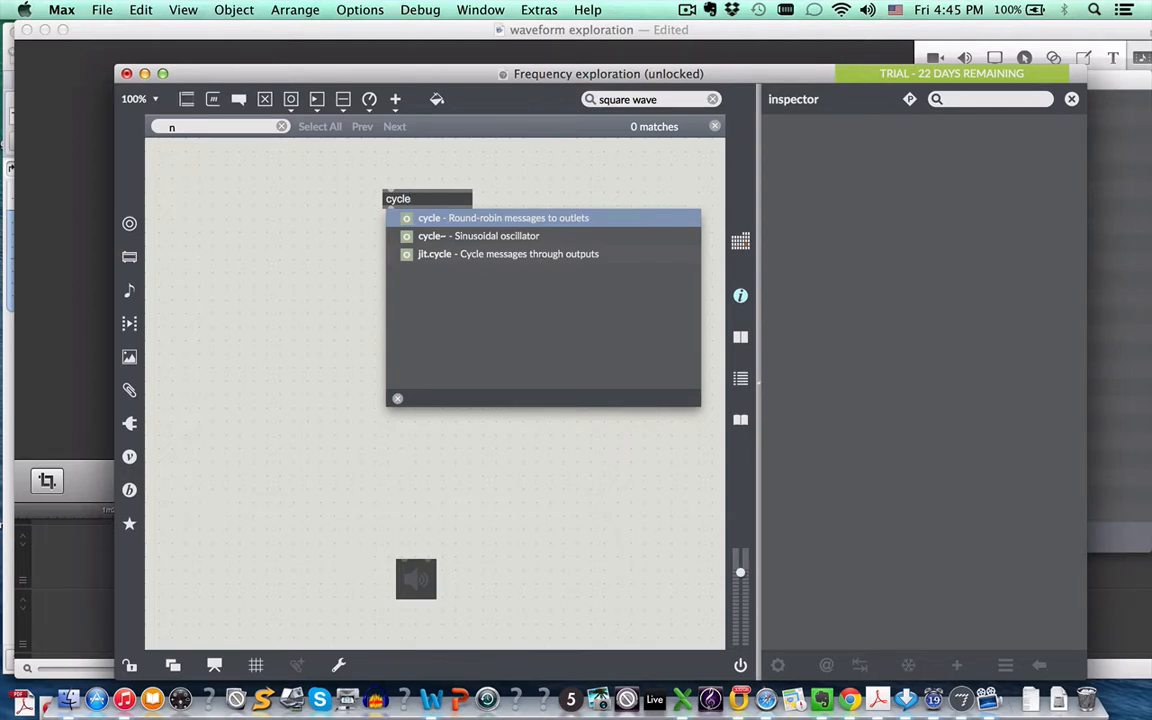
left_click(478, 235)
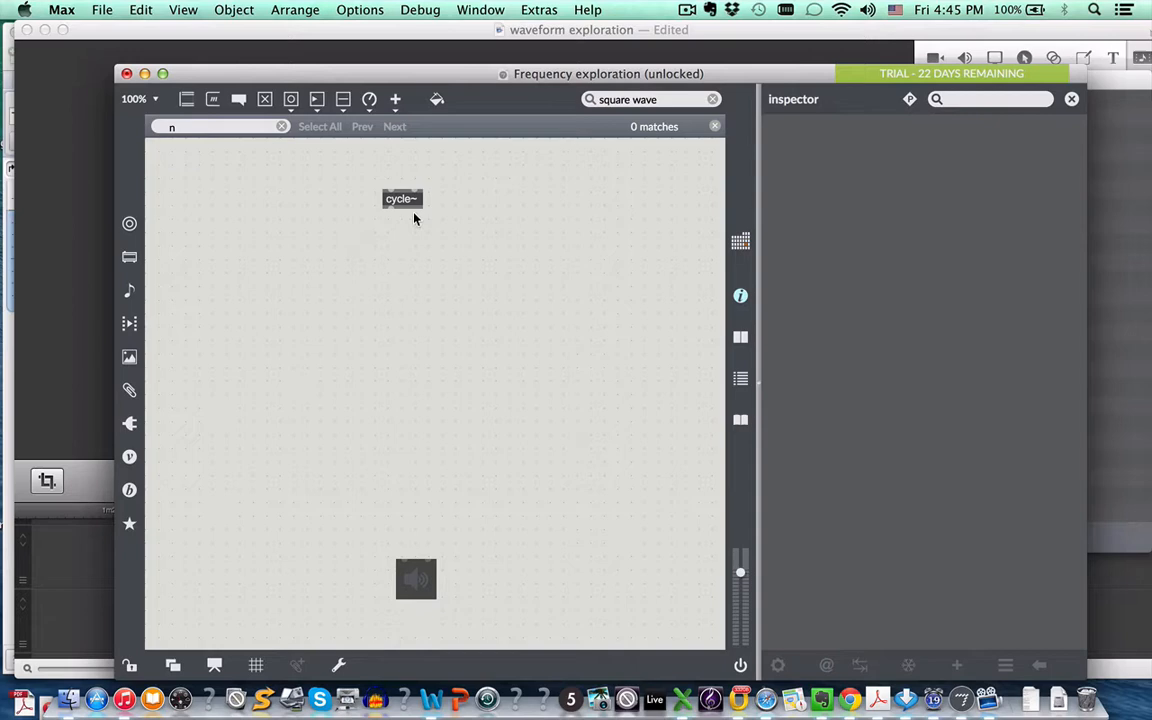
mouse_move(420, 232)
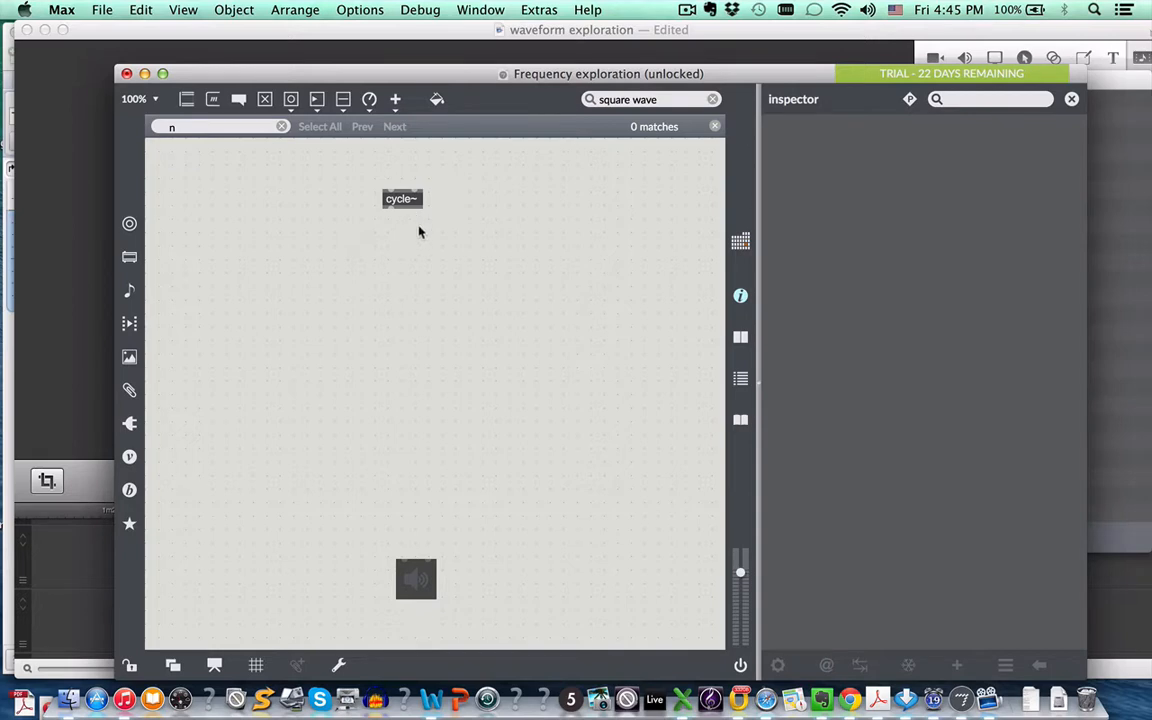
mouse_move(396, 396)
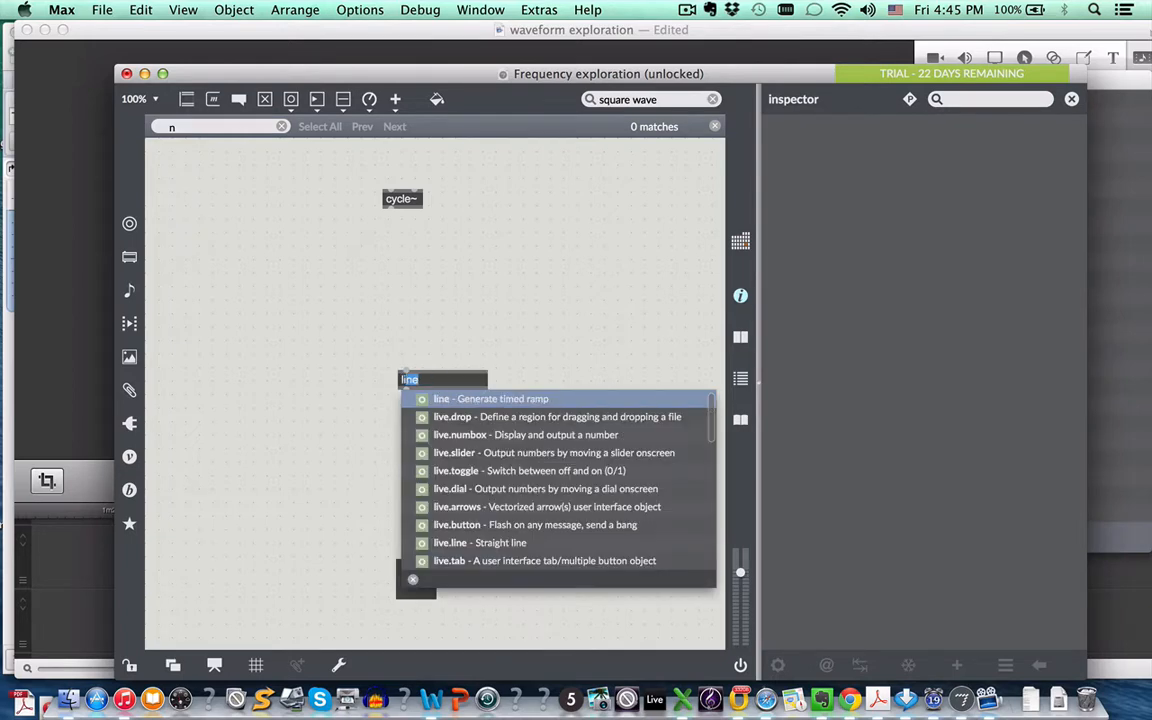
Create live.gain~, wire cycle~ into it, and lower the gain to -33 dB.
type("live.gain~")
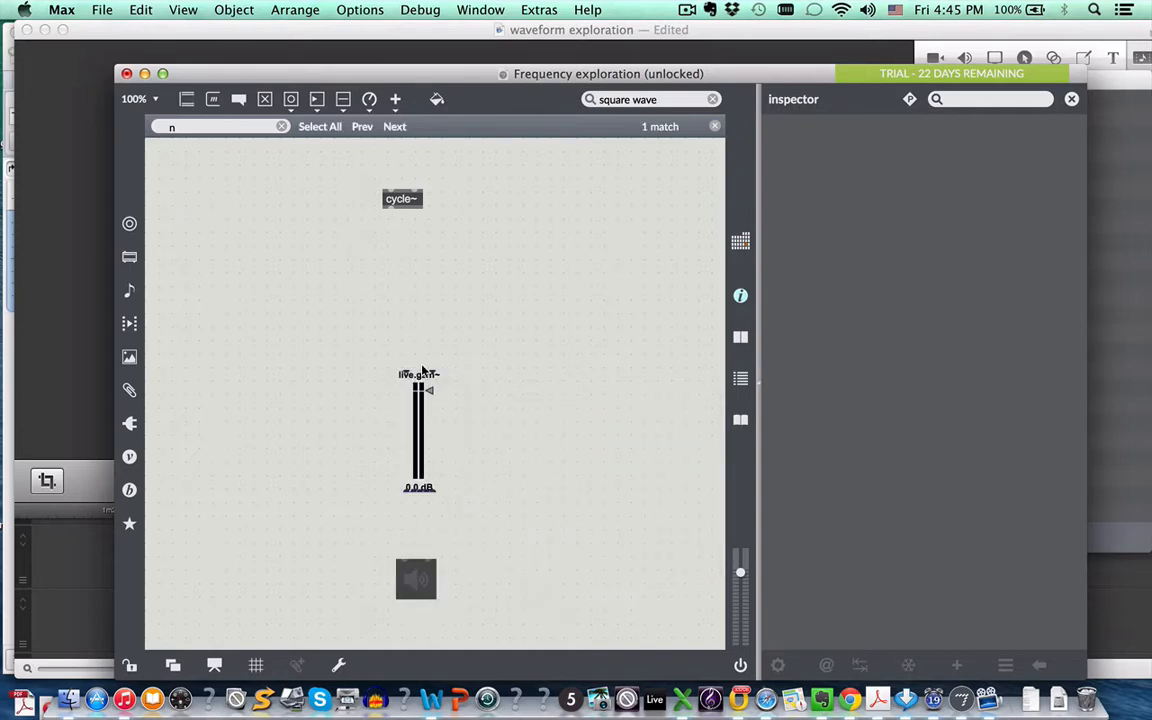
mouse_move(390, 212)
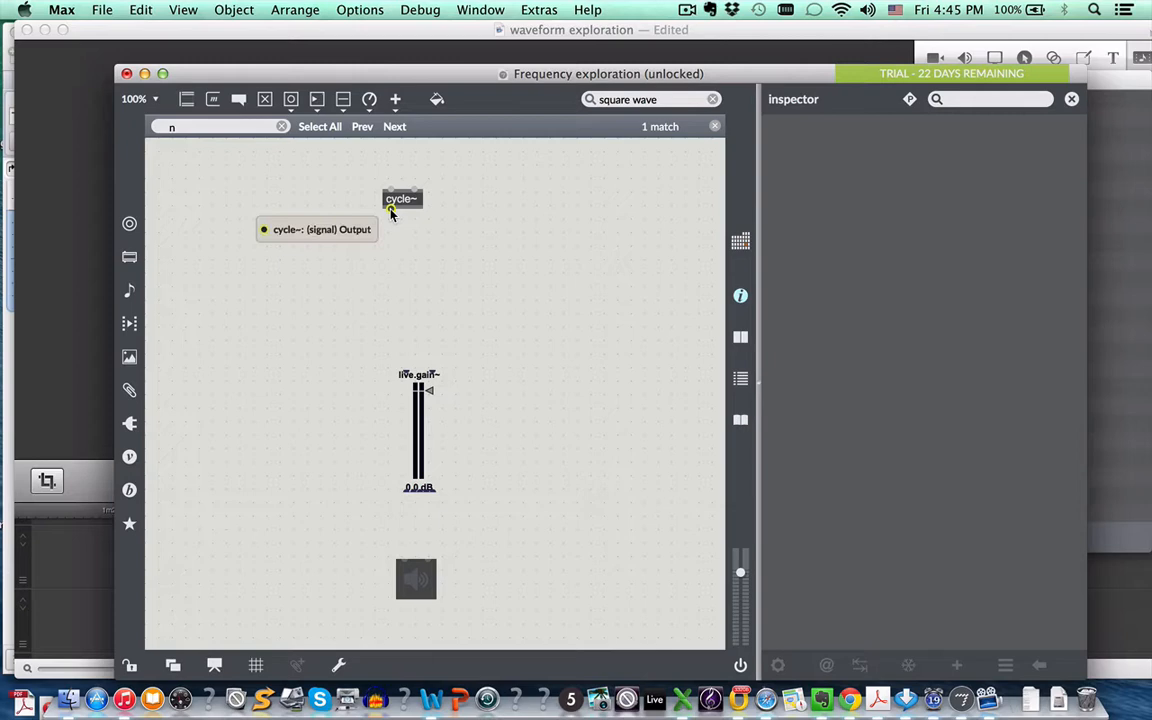
left_click_drag(391, 210, 406, 372)
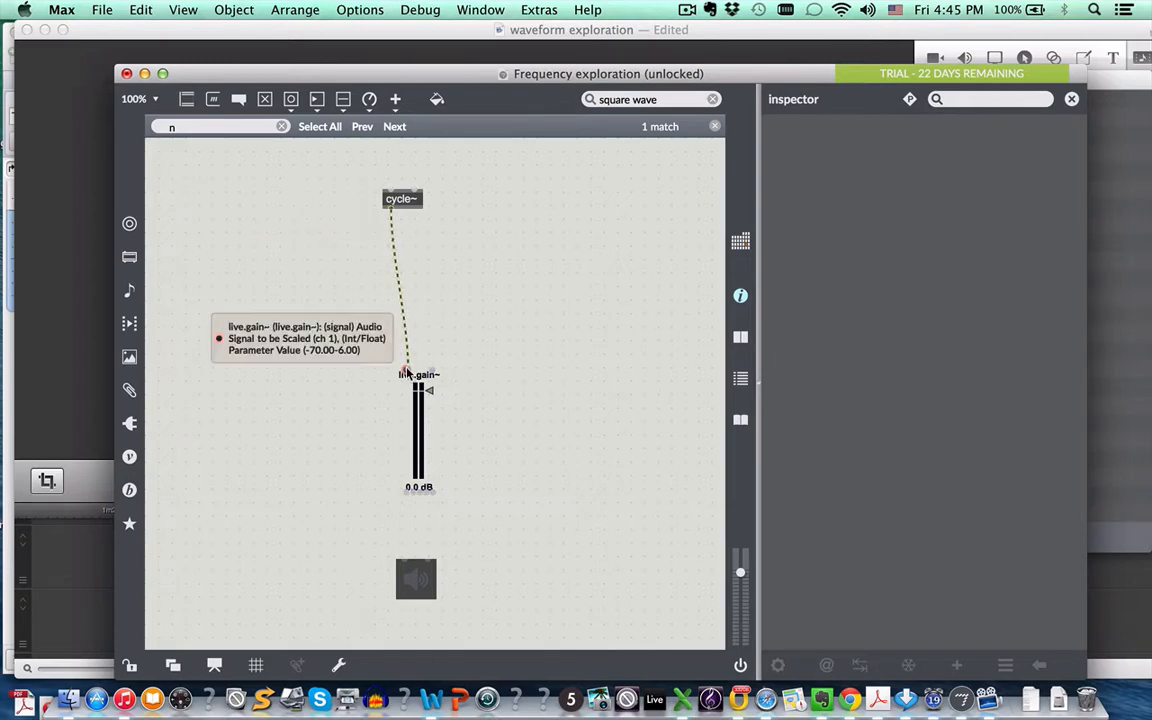
mouse_move(483, 377)
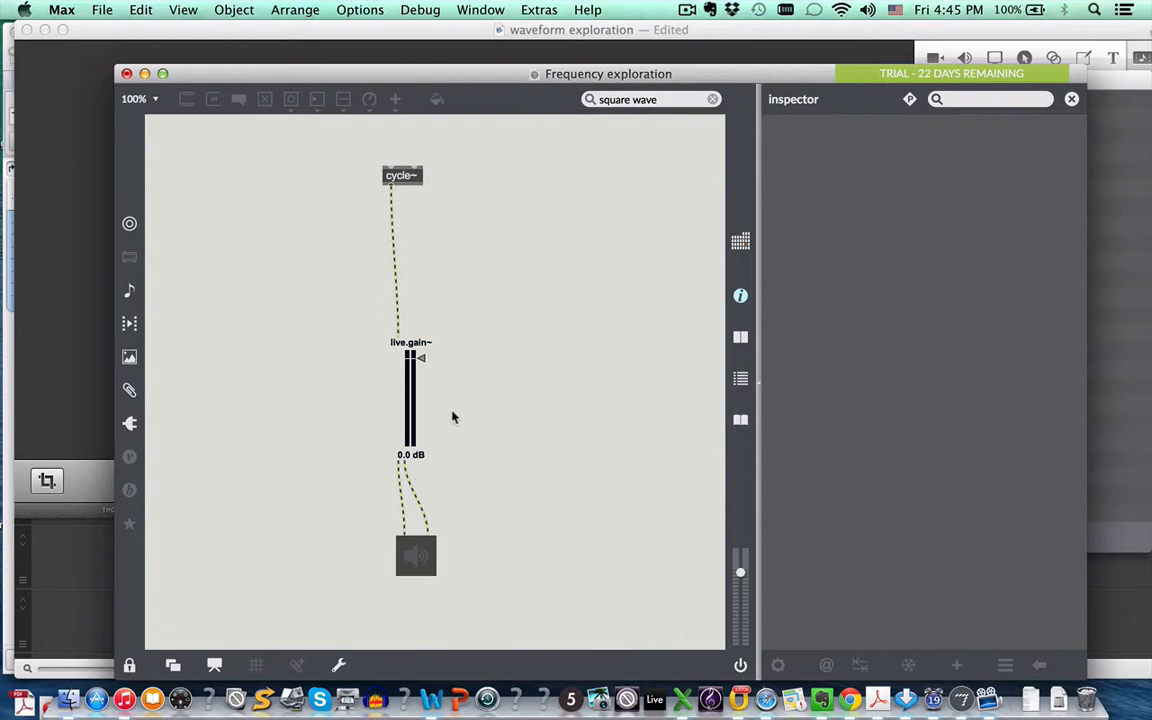
left_click_drag(410, 380, 410, 405)
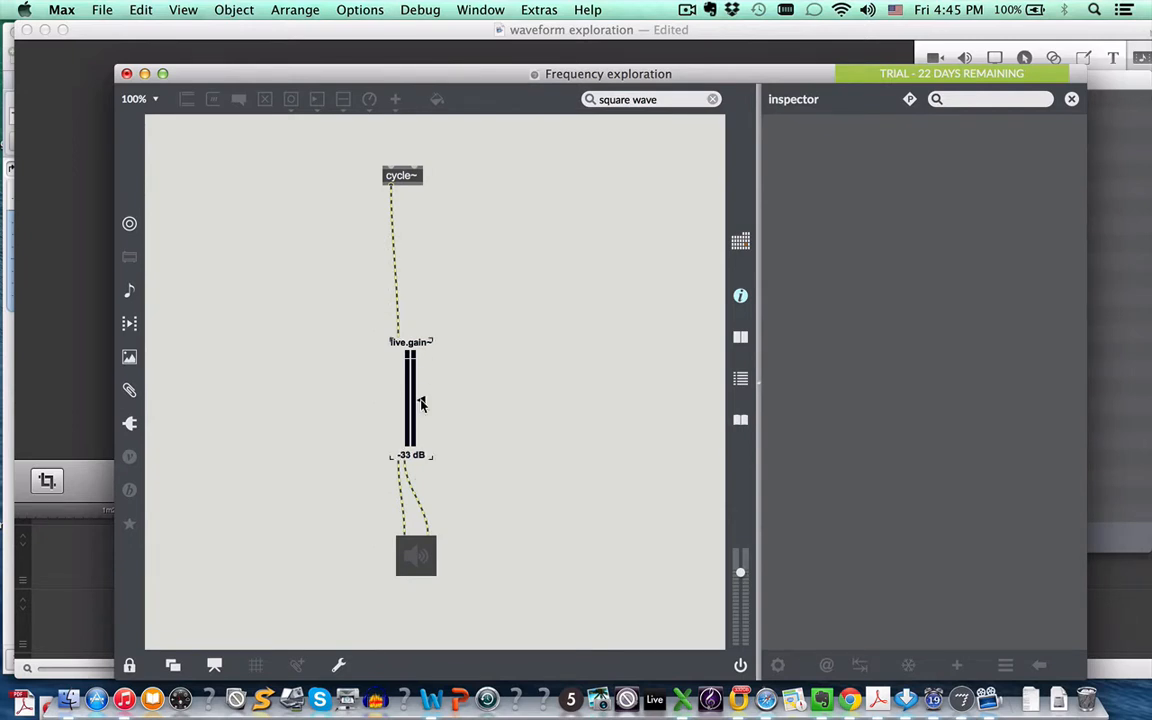
mouse_move(535, 483)
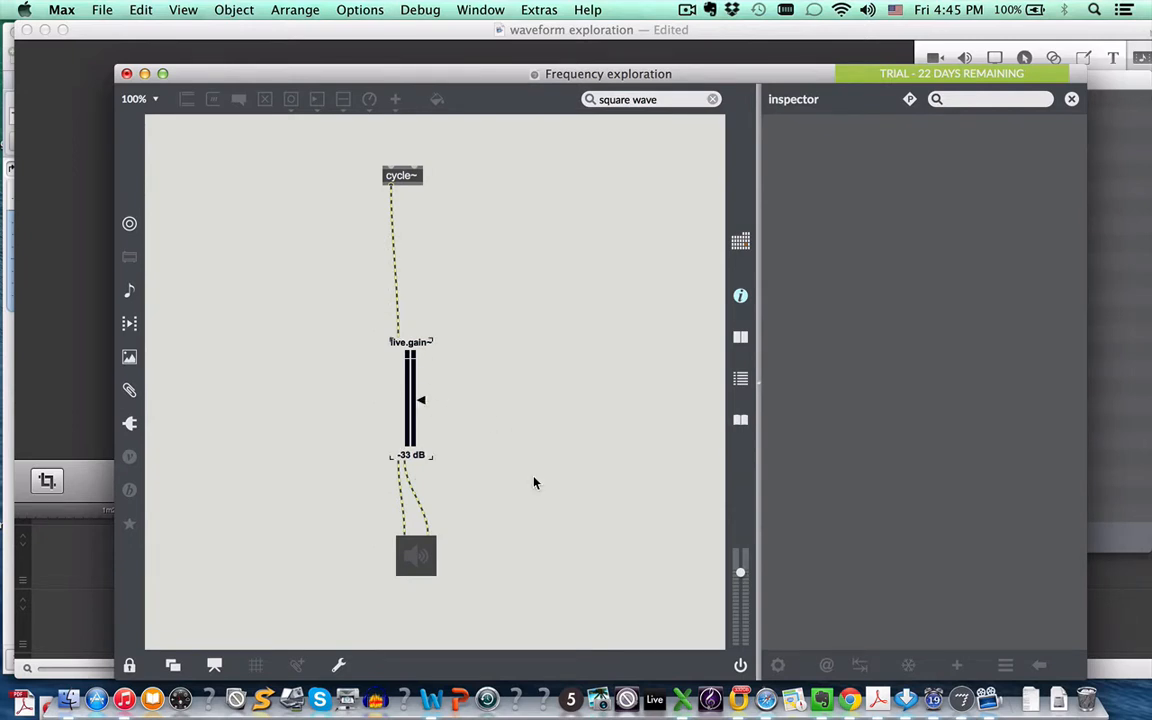
mouse_move(518, 450)
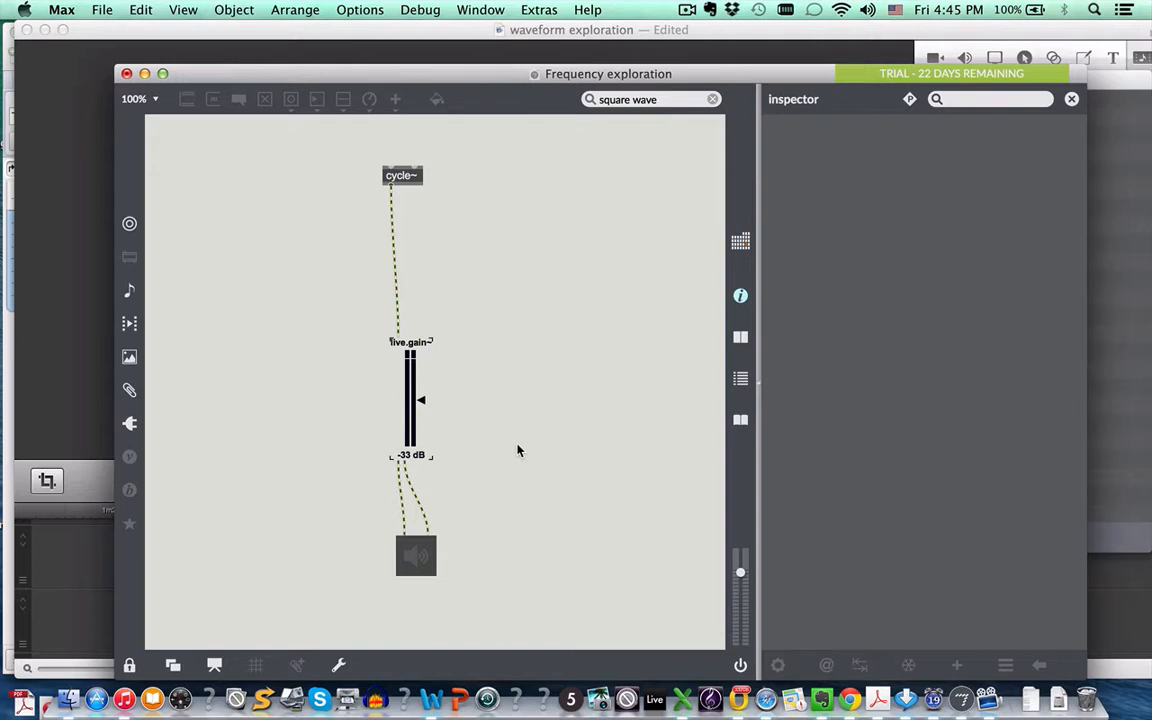
mouse_move(88, 543)
type("n")
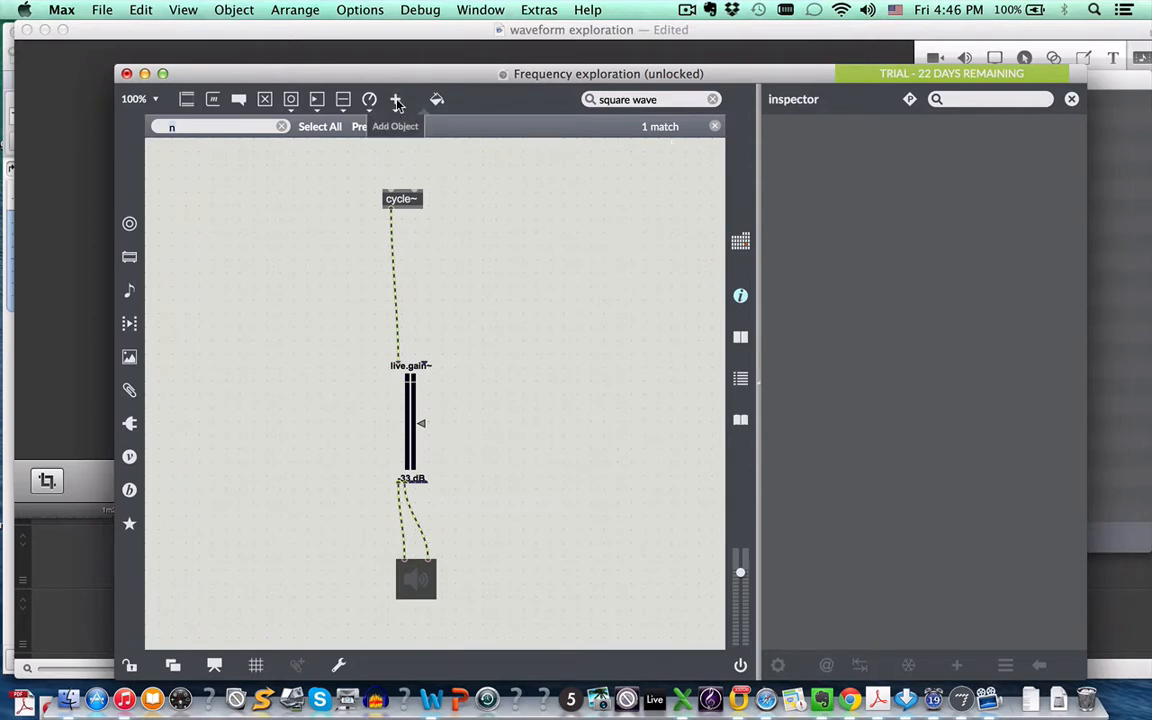
Open the object browser to pick a scope~ display.
left_click(396, 99)
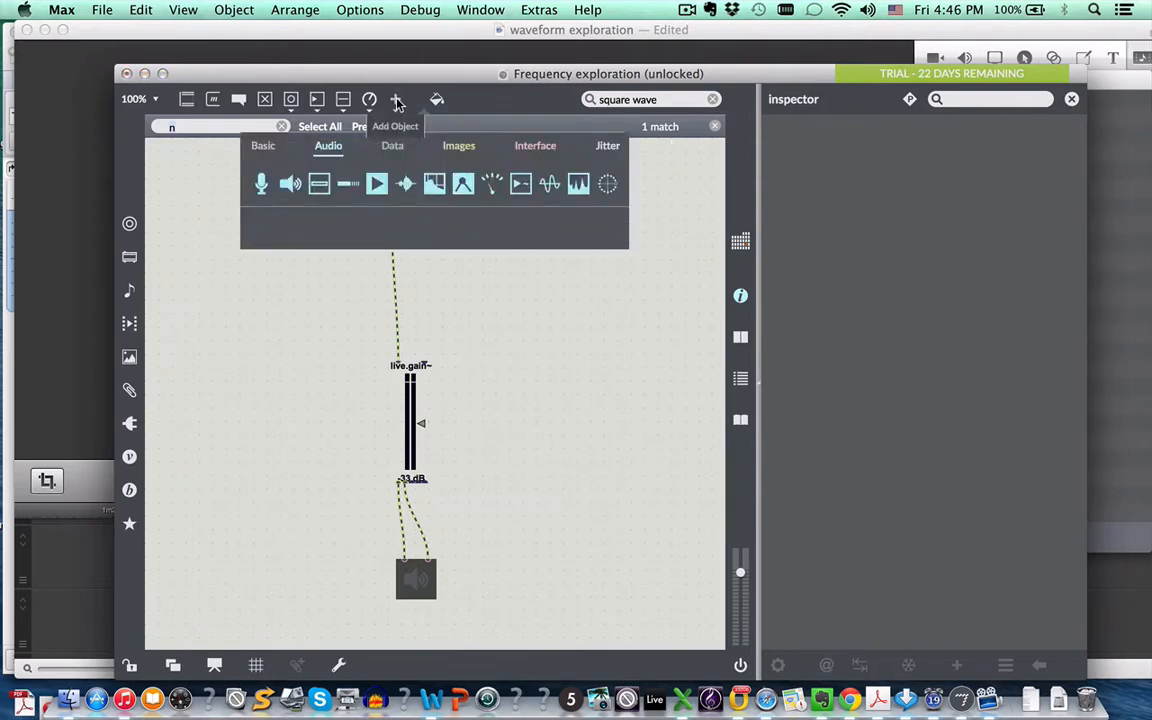
mouse_move(548, 183)
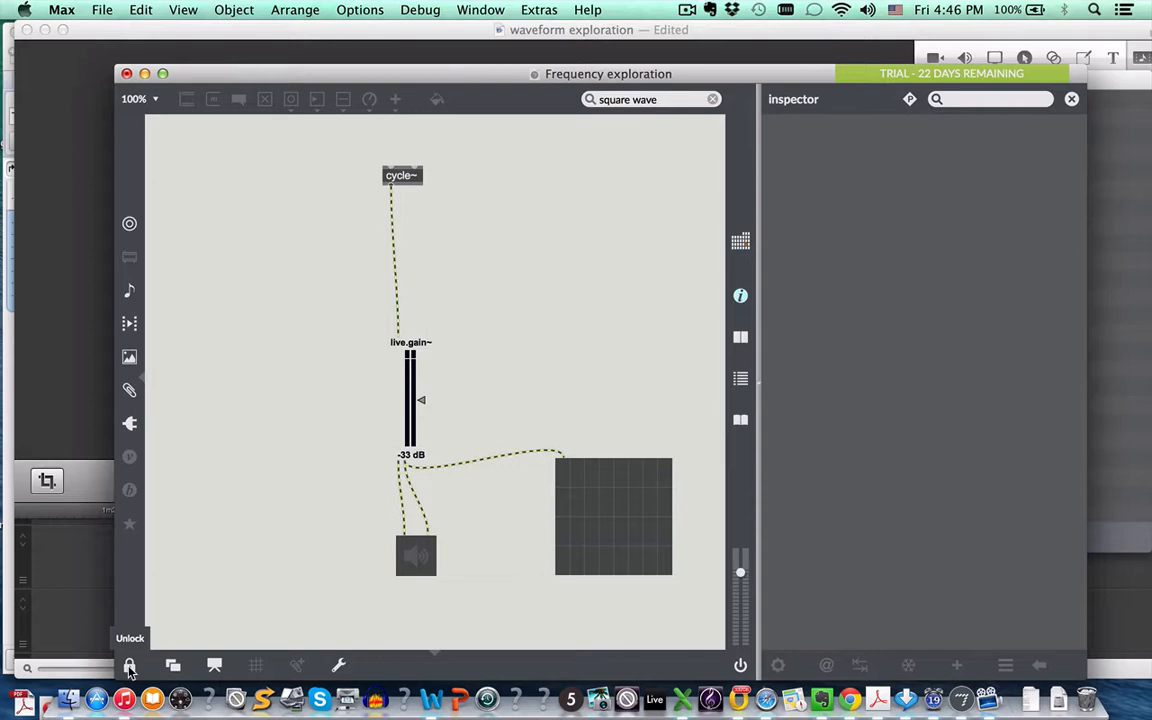
mouse_move(196, 630)
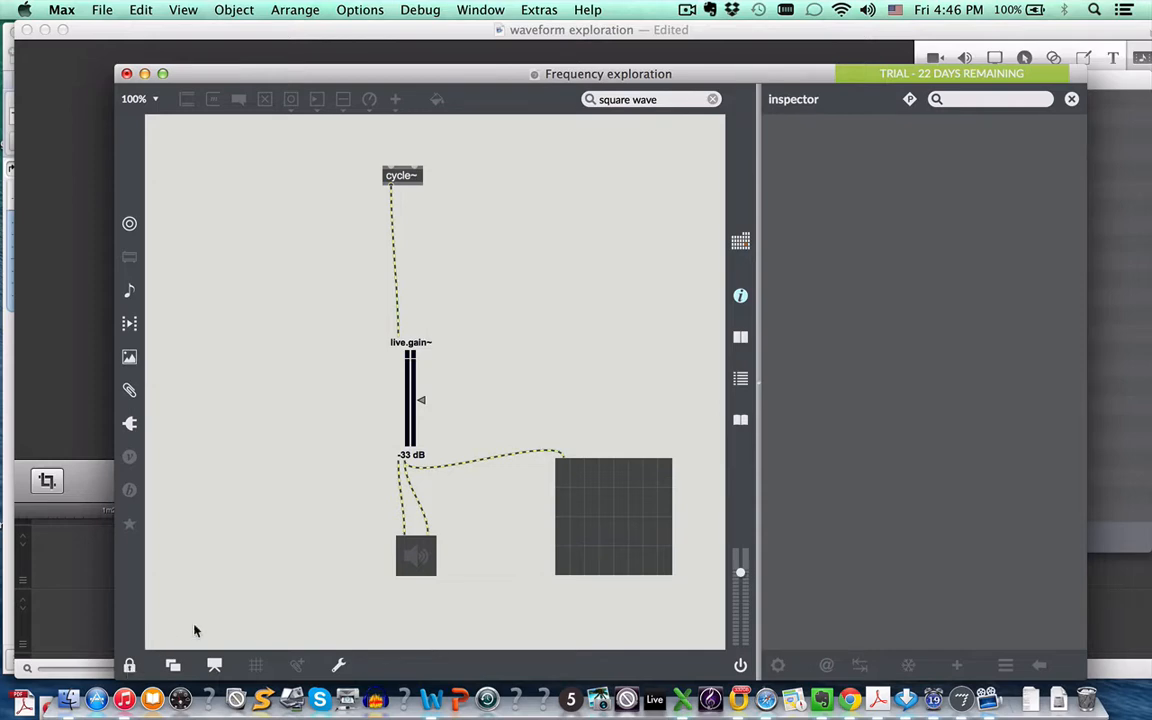
Start audio running through the patch via the ezdac~.
left_click(415, 556)
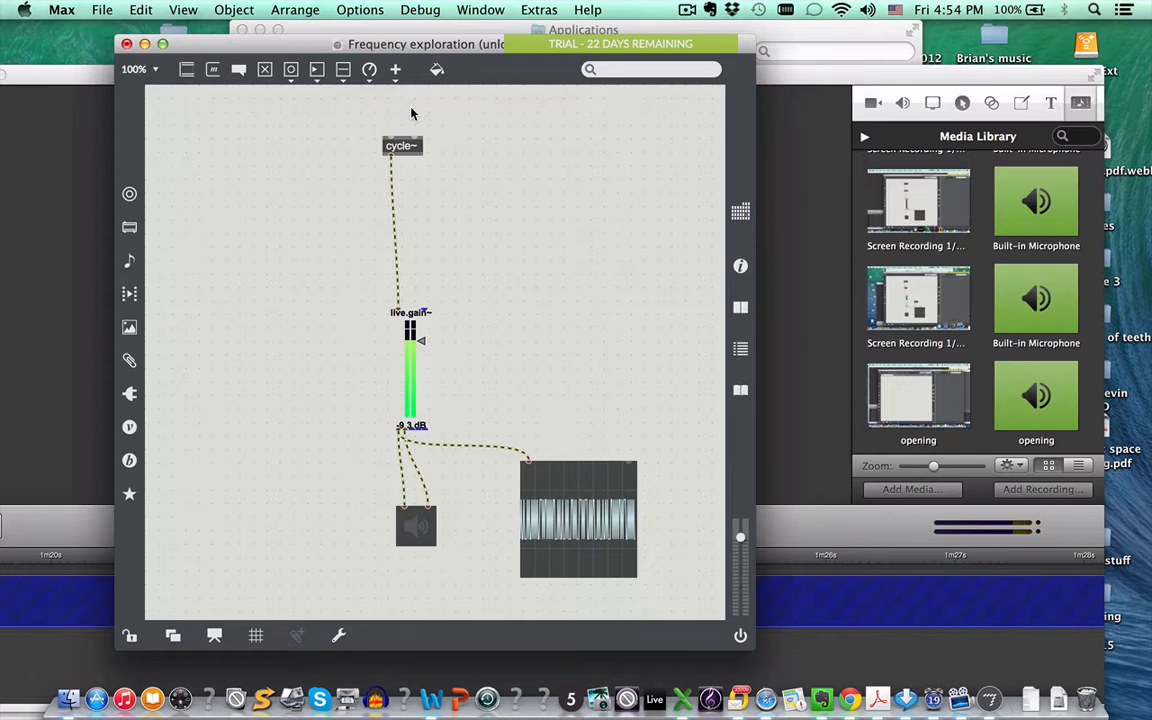
mouse_move(436, 211)
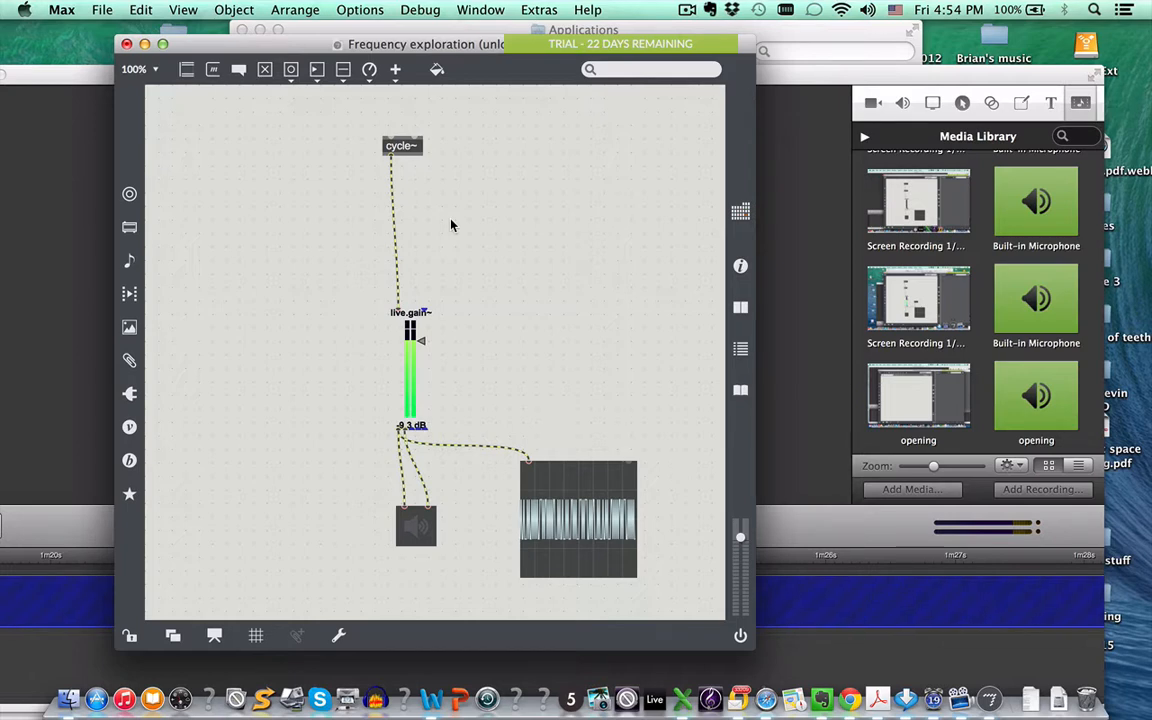
mouse_move(487, 202)
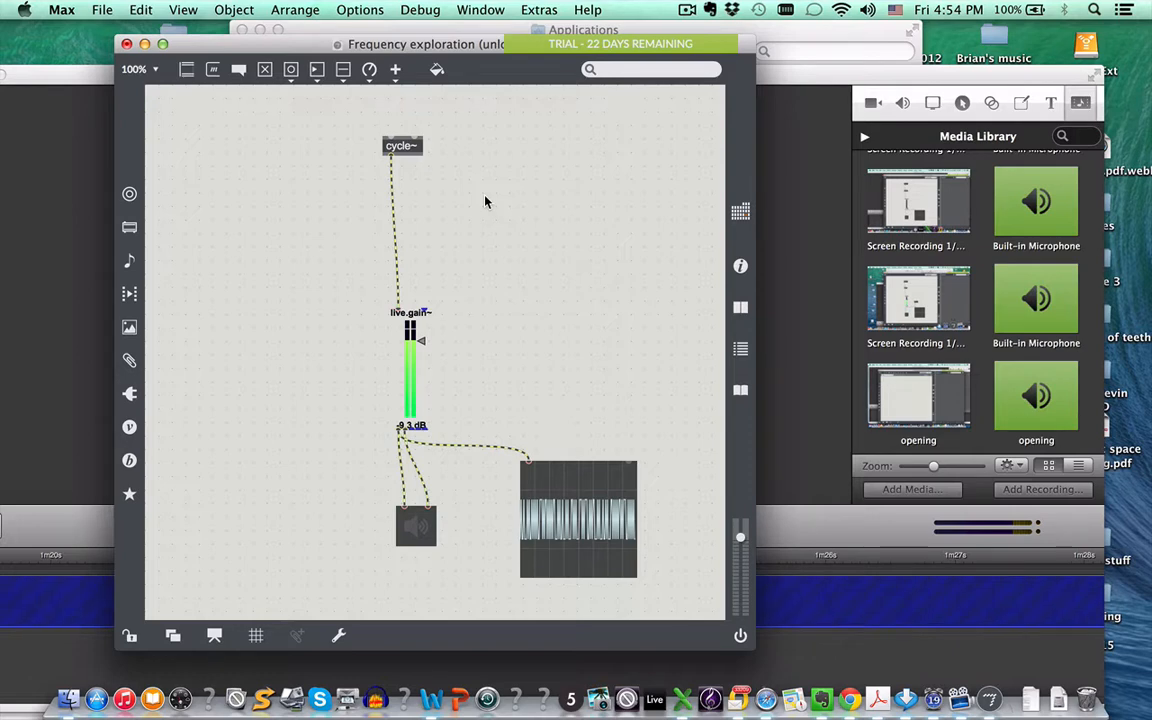
mouse_move(400, 116)
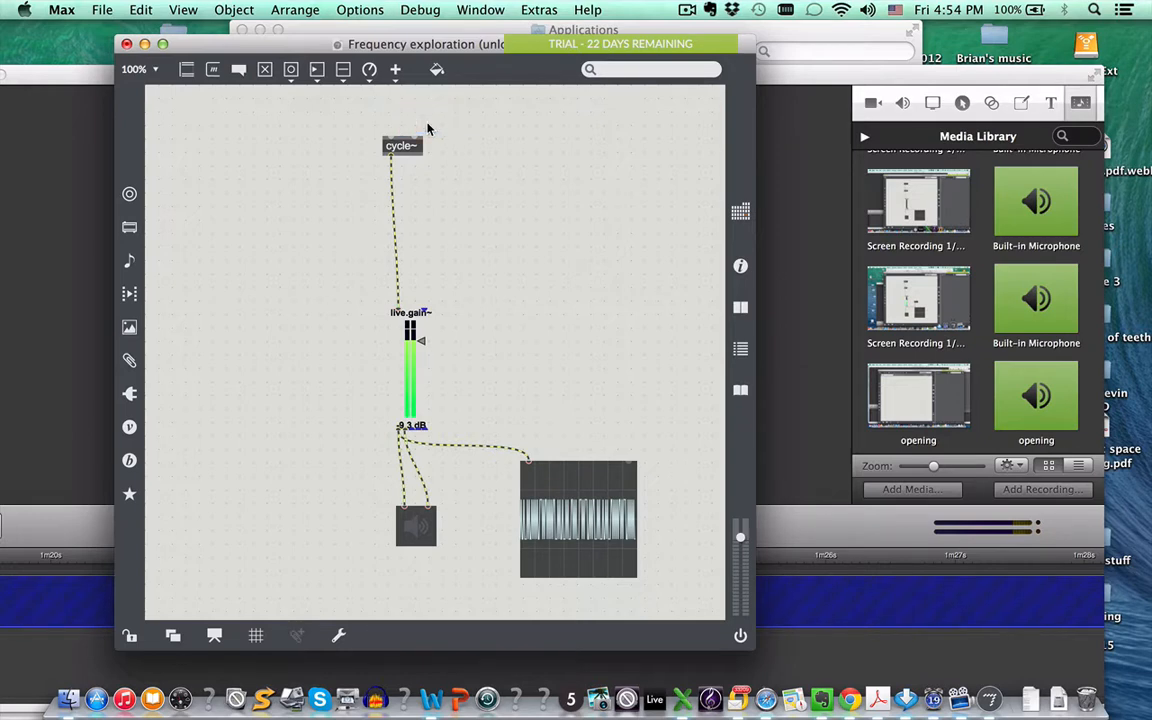
mouse_move(317, 69)
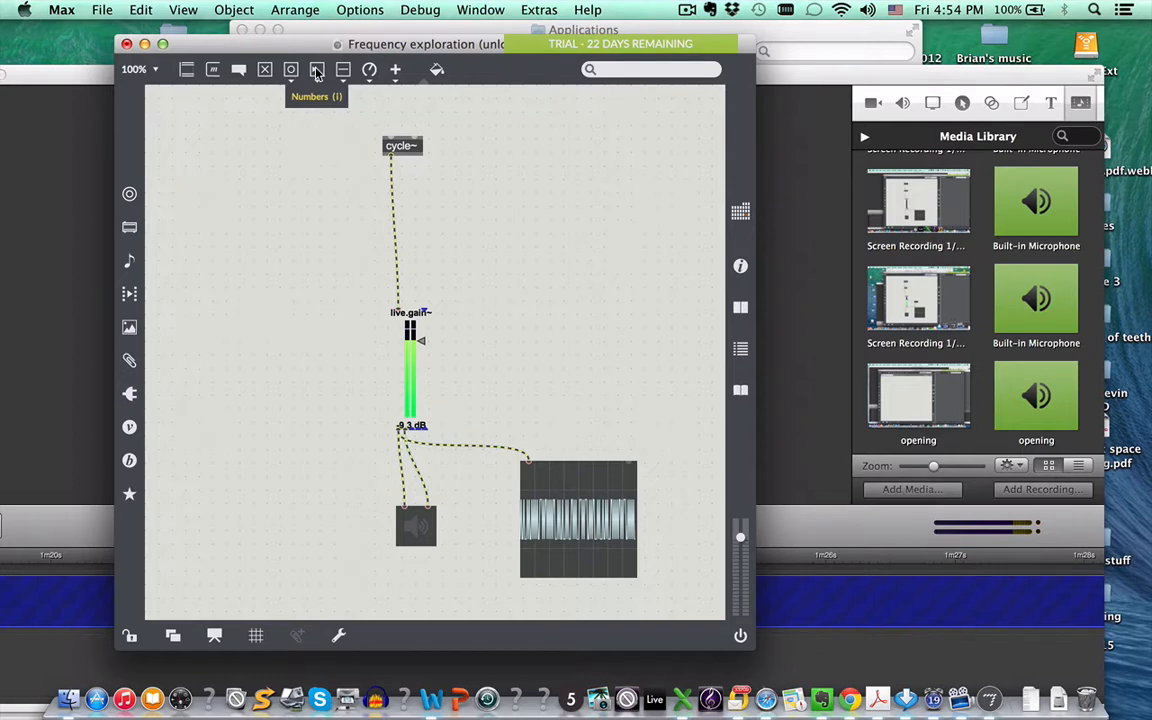
Add a number box above cycle~ to control its frequency.
left_click(316, 69)
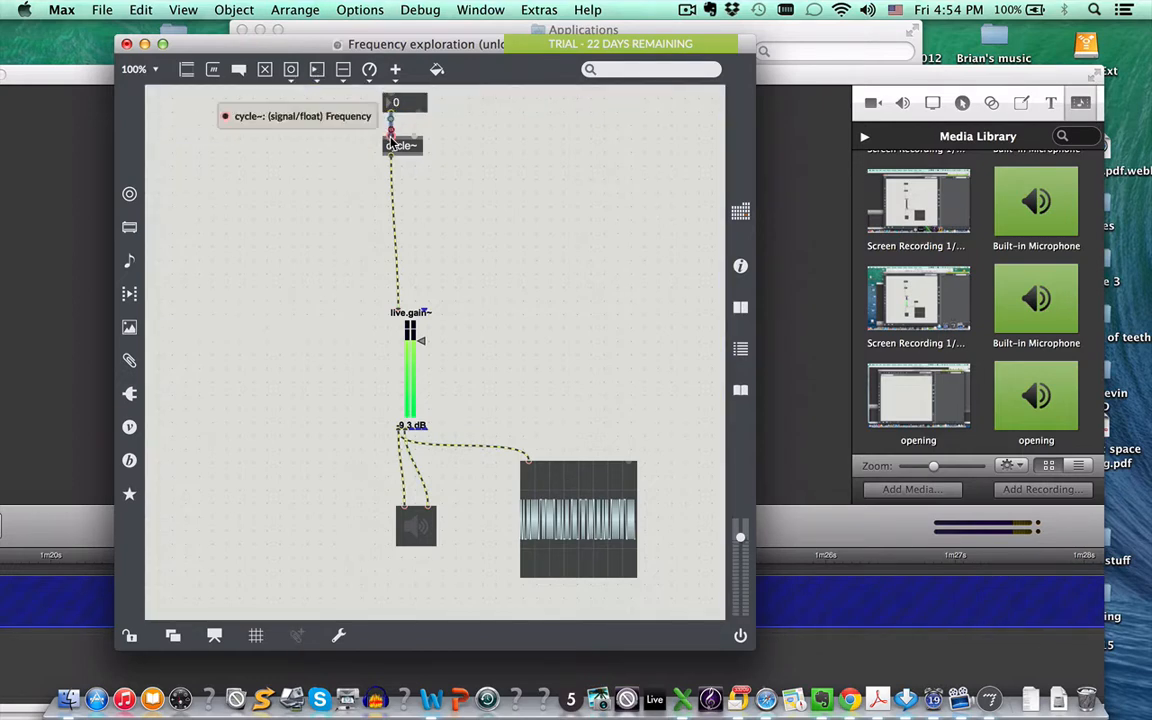
mouse_move(129, 636)
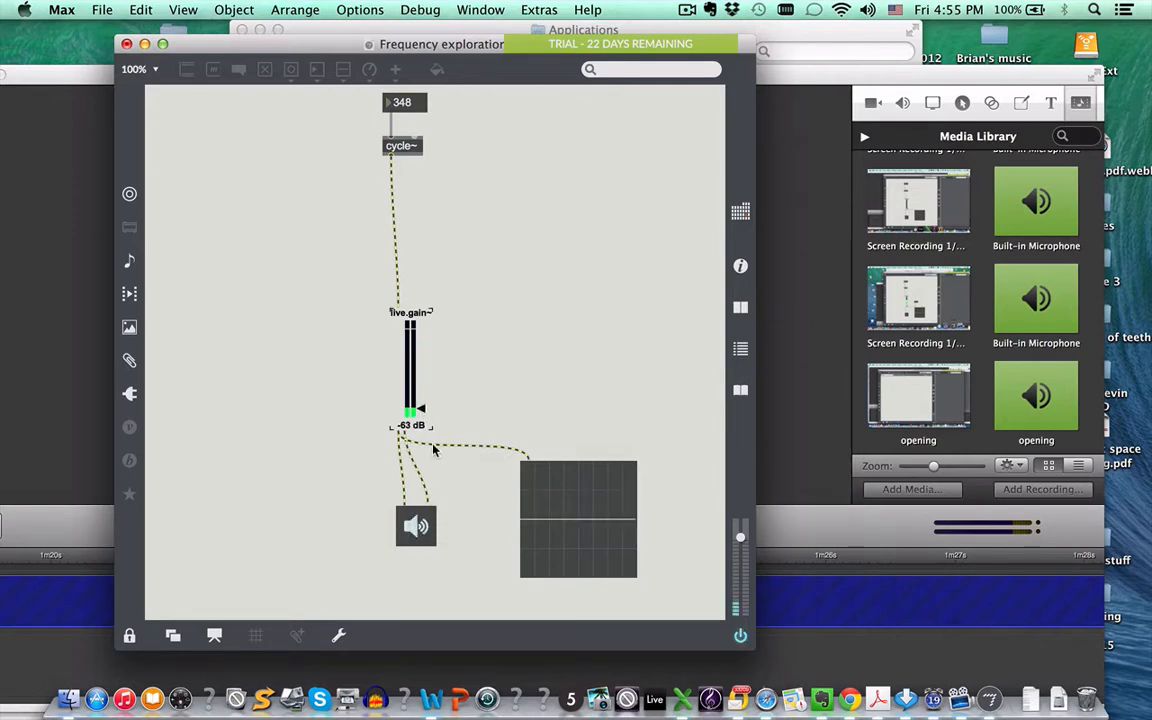
Raise the live.gain~ level to -13 dB.
left_click_drag(410, 410, 410, 340)
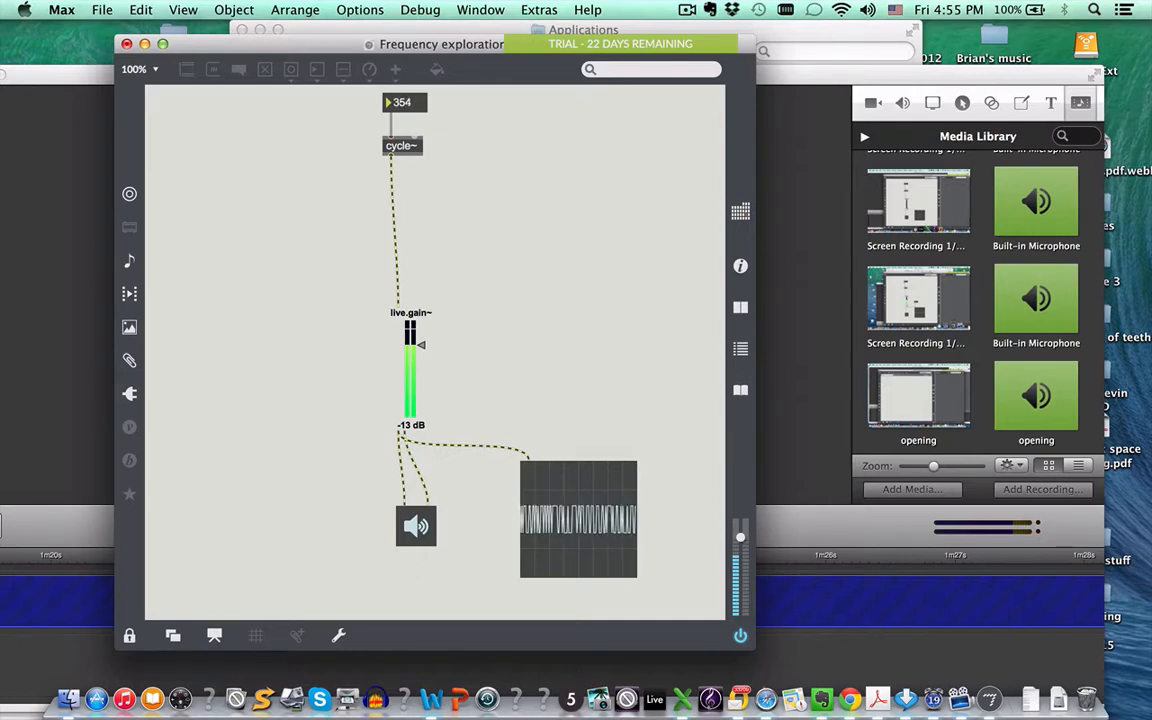
mouse_move(365, 389)
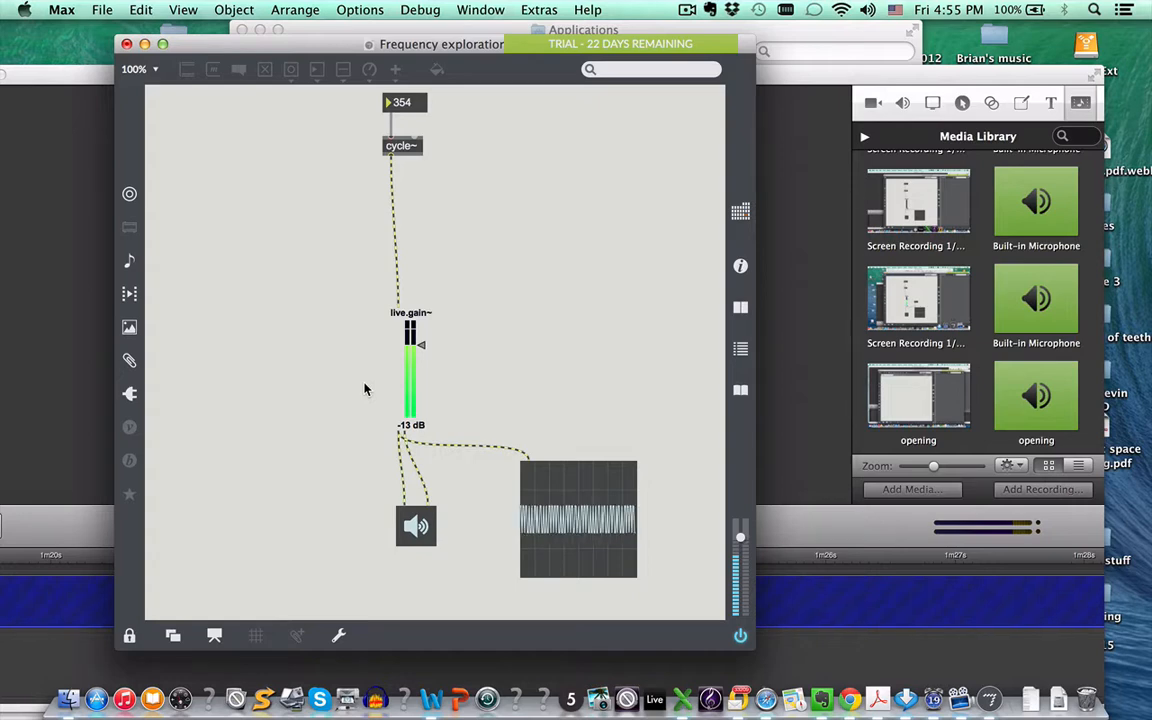
mouse_move(556, 582)
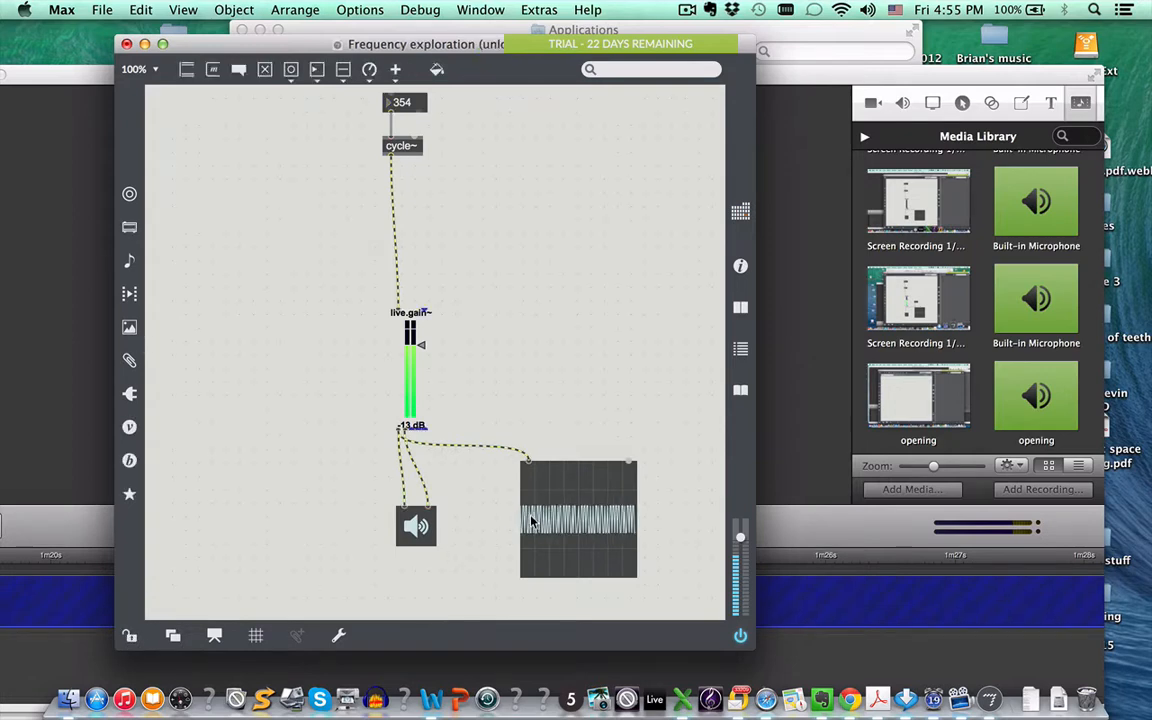
Select the scope~ display and open its Inspector properties.
left_click(578, 519)
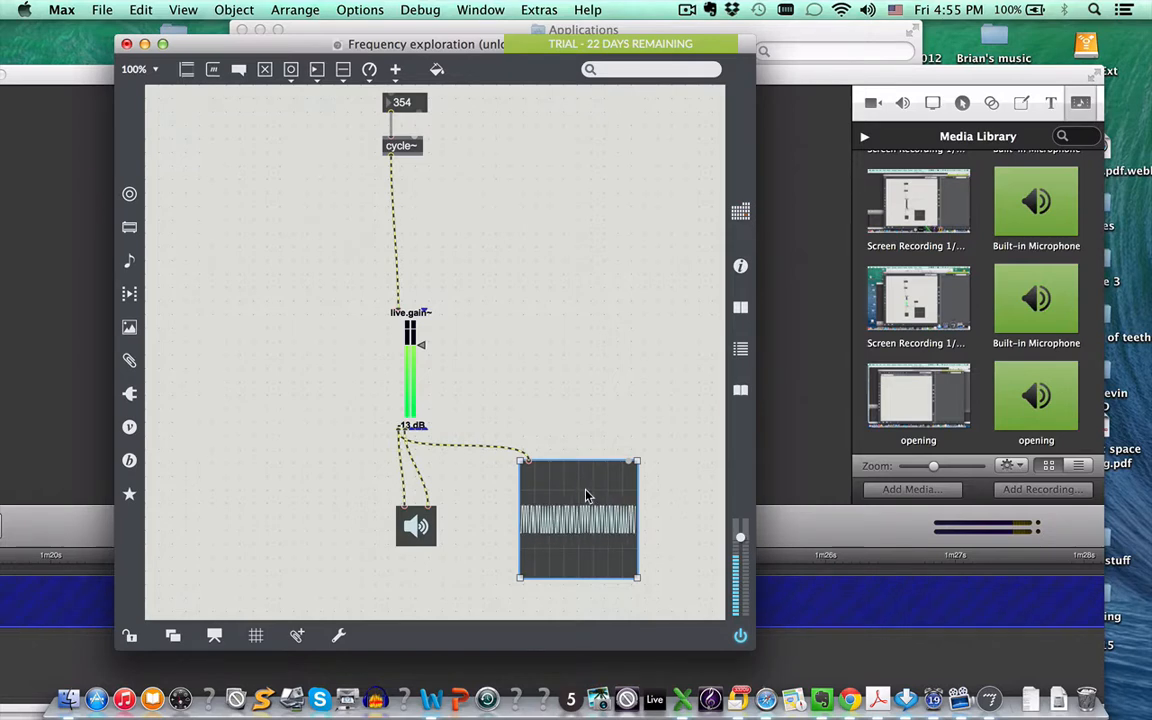
mouse_move(741, 266)
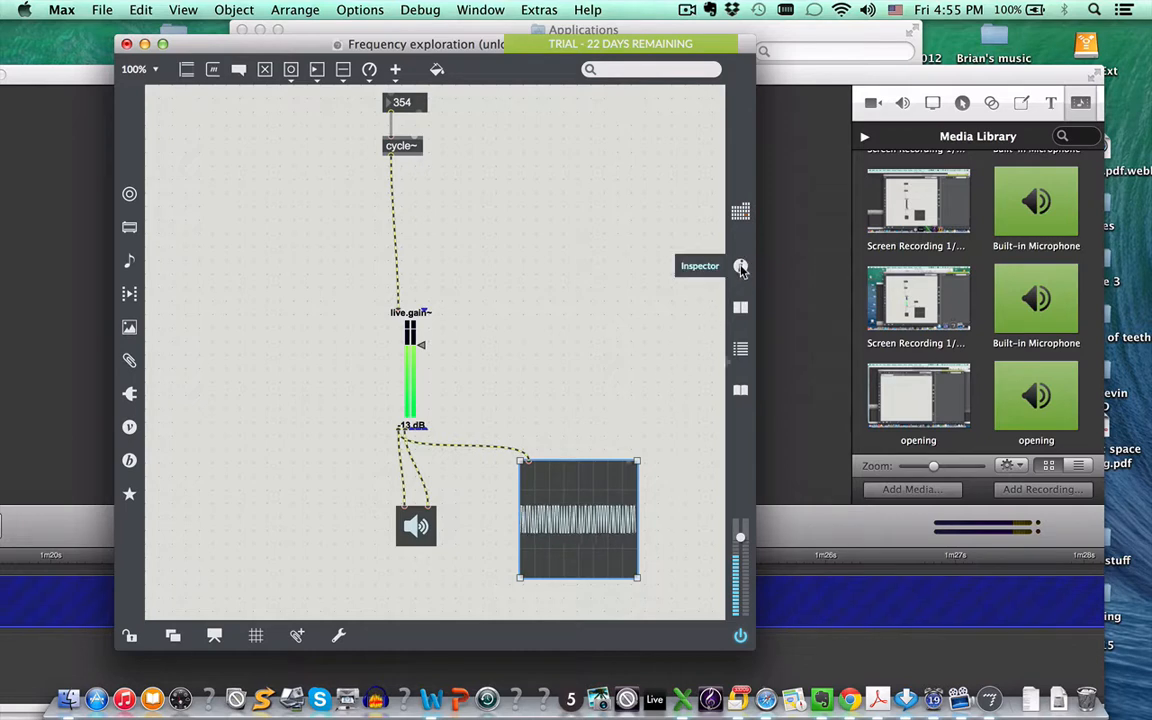
left_click(740, 266)
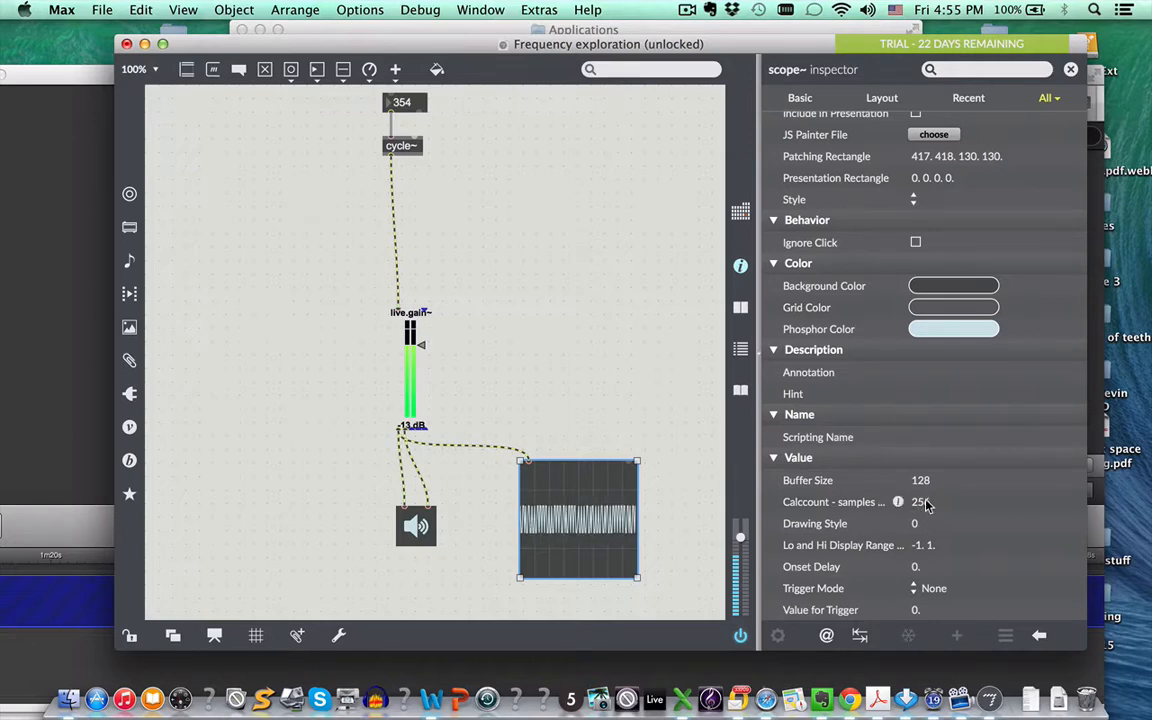
Edit the scope~ Calccount value in the inspector for a smooth sine trace.
left_click(835, 501)
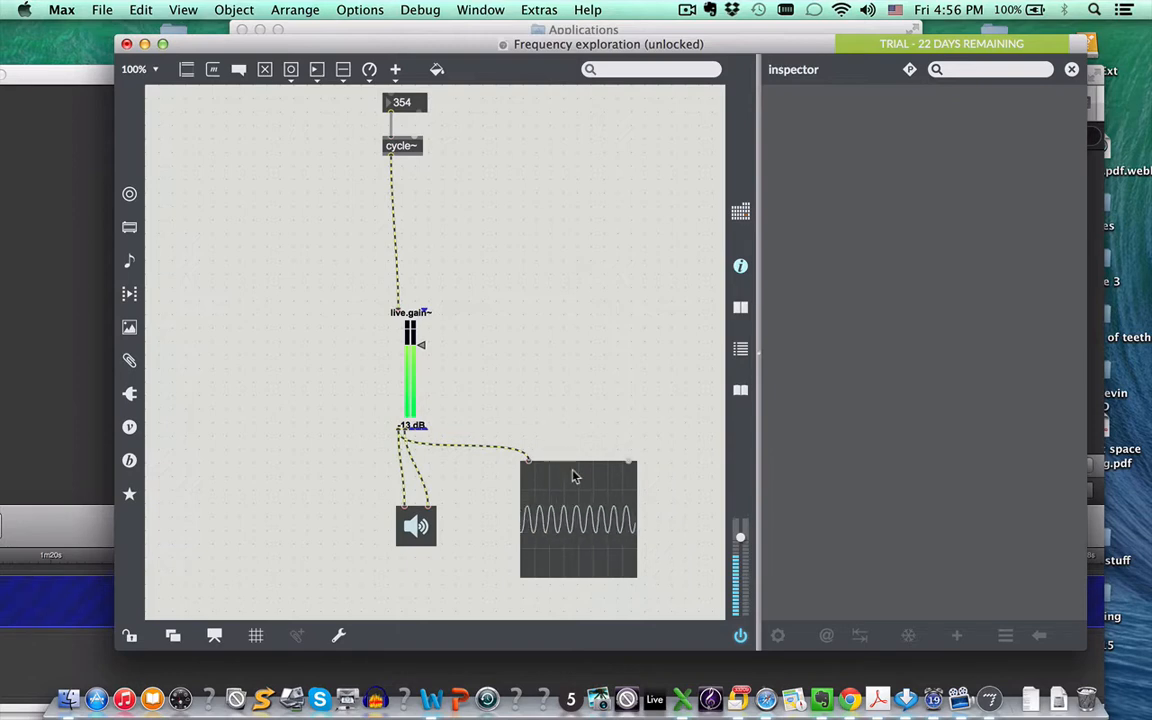
mouse_move(531, 472)
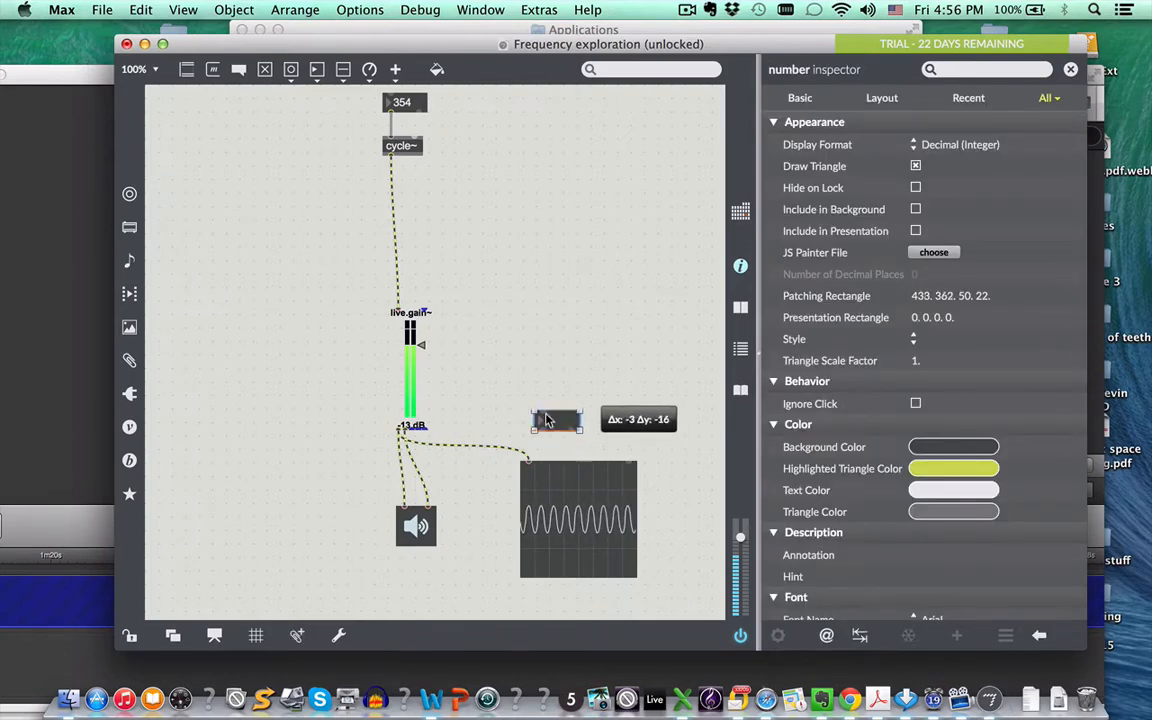
Drag the new number box into place just above the scope~.
left_click_drag(557, 419, 527, 392)
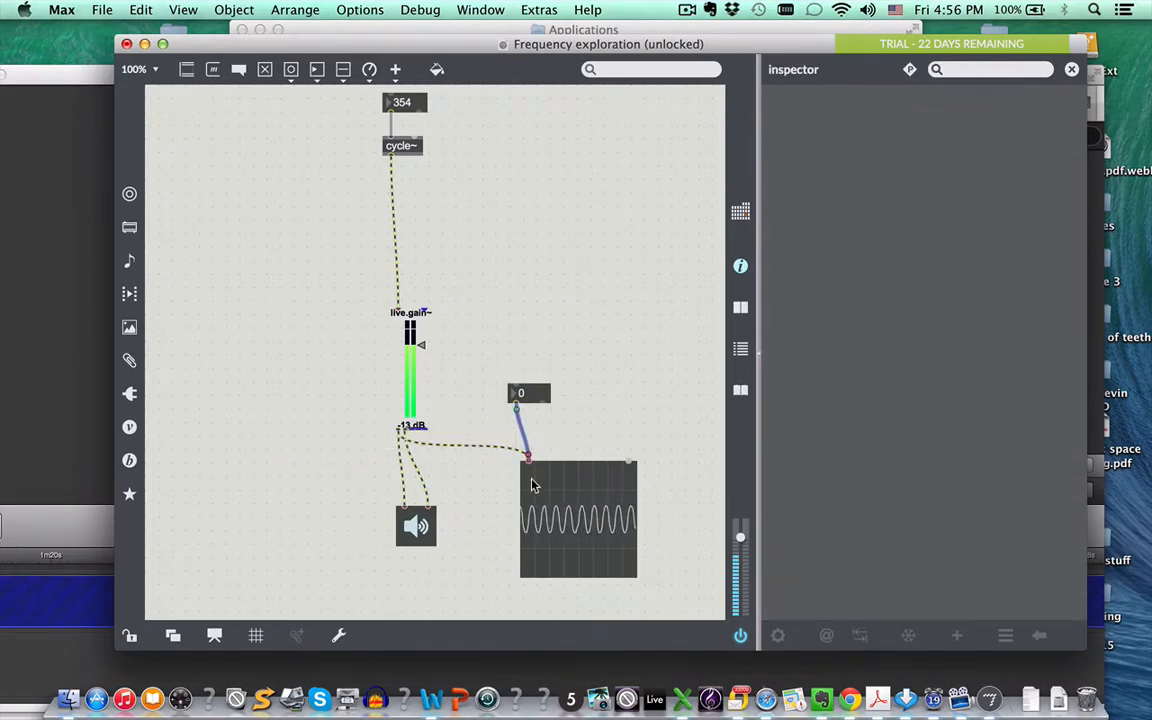
mouse_move(529, 458)
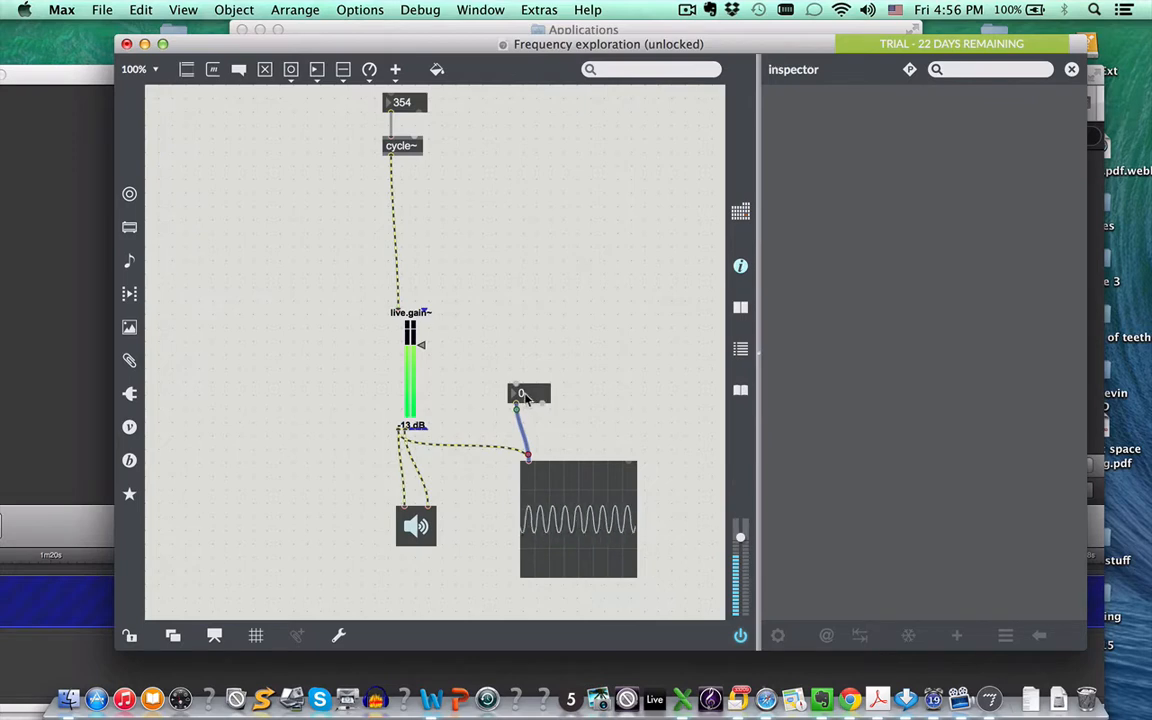
Lock the patch so the scope~'s number box can be dragged to 4.
left_click(529, 393)
type("4")
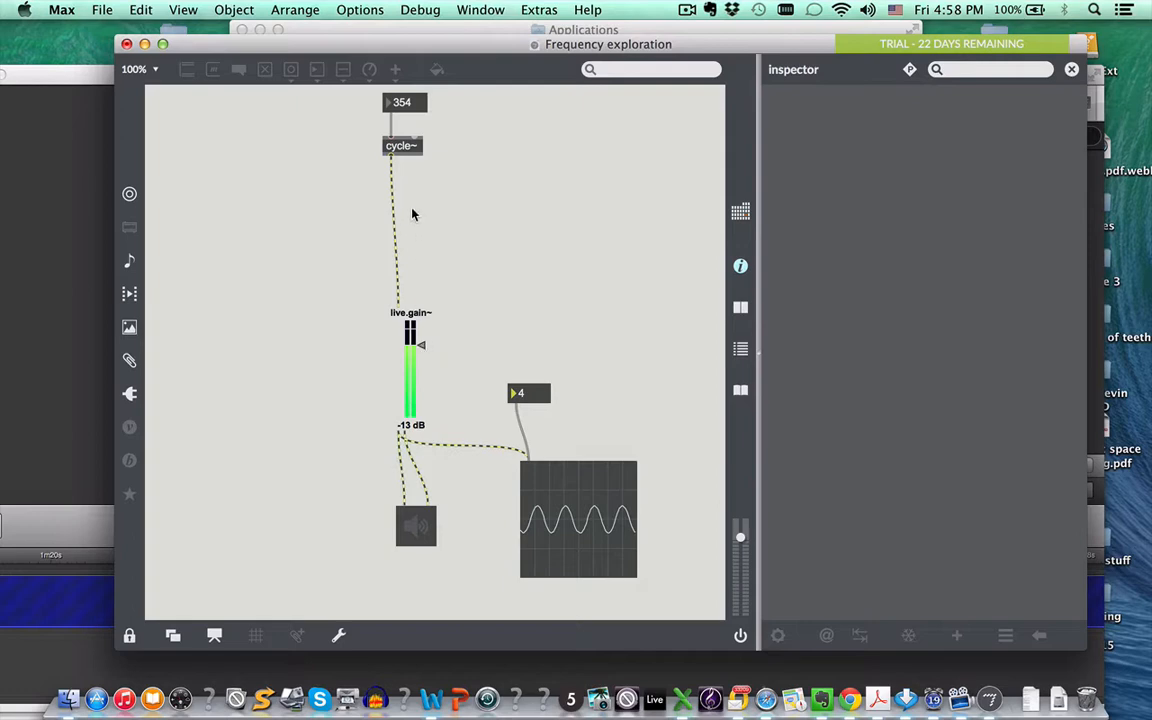
mouse_move(403, 152)
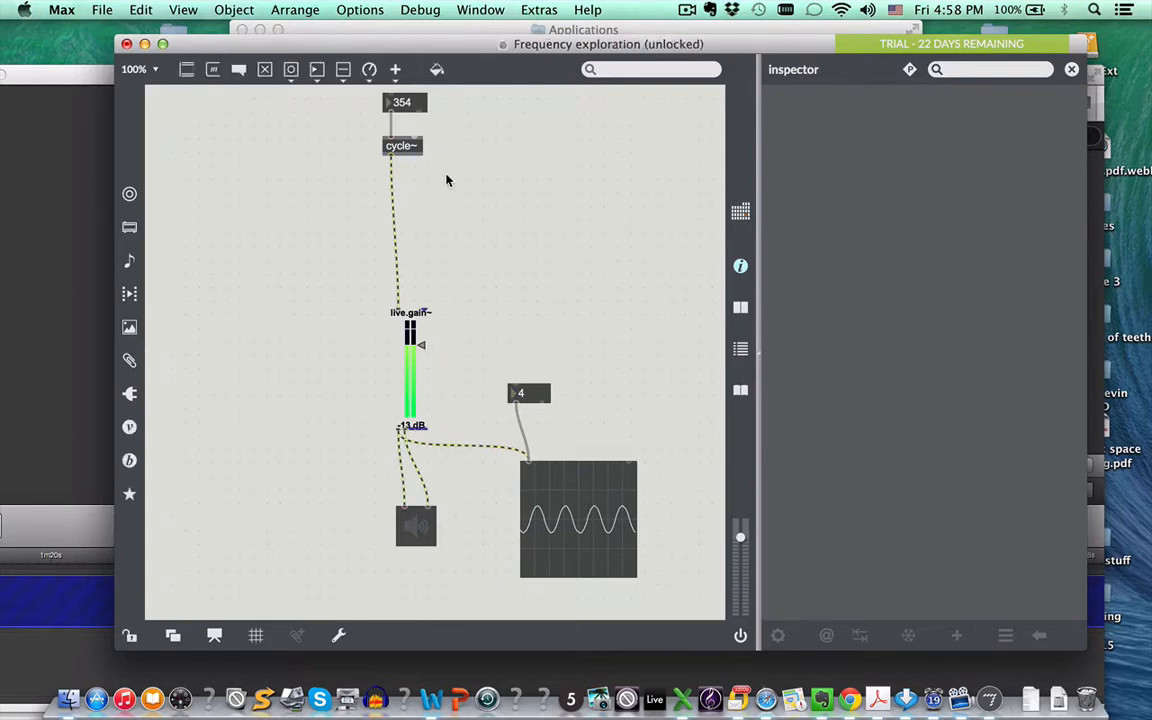
Retype the cycle~ object as saw~ and select the 354 frequency number box.
left_click(402, 145)
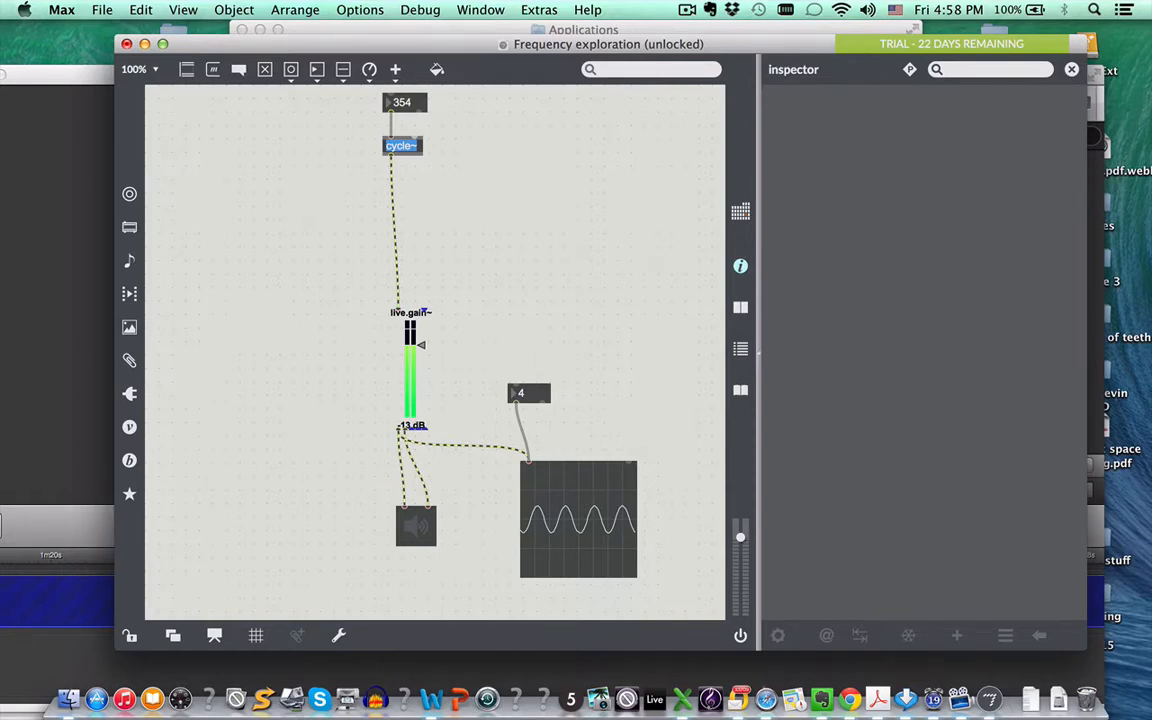
type("saw~")
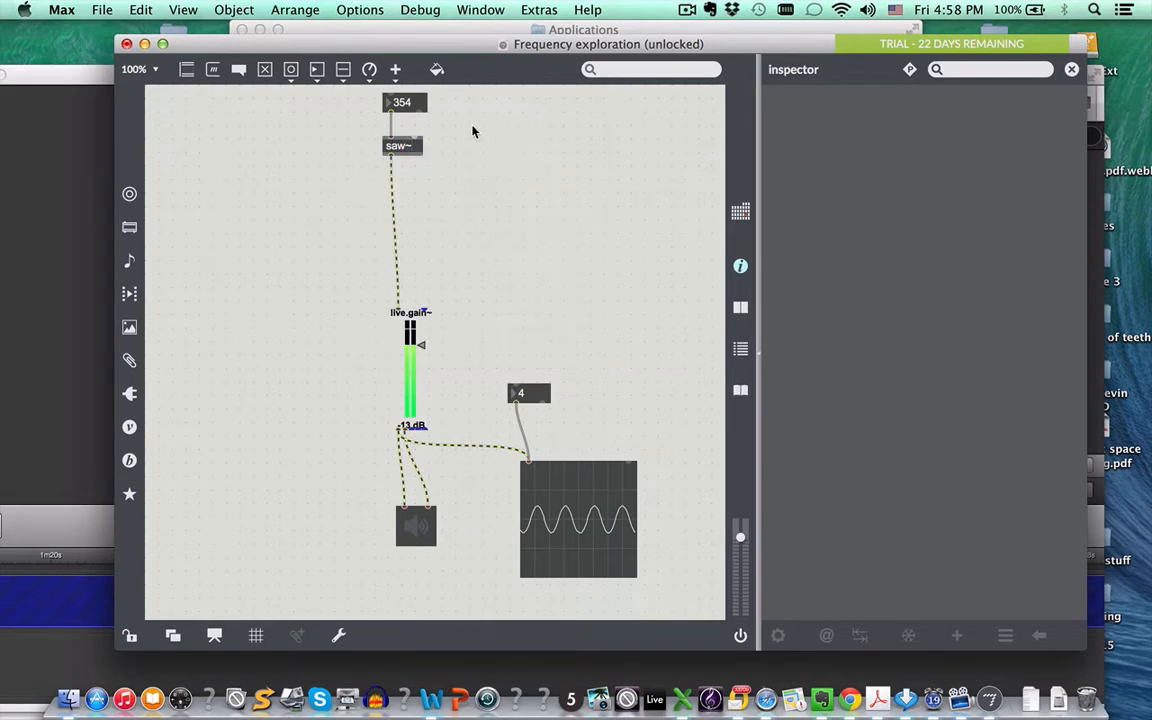
left_click(404, 103)
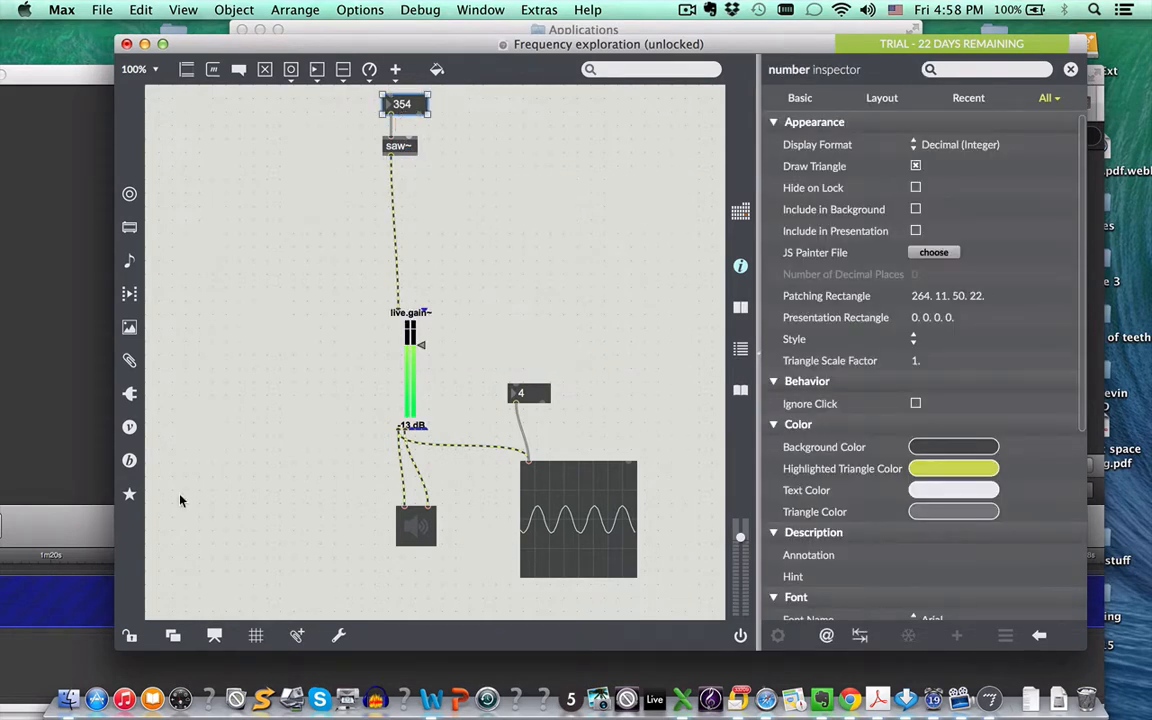